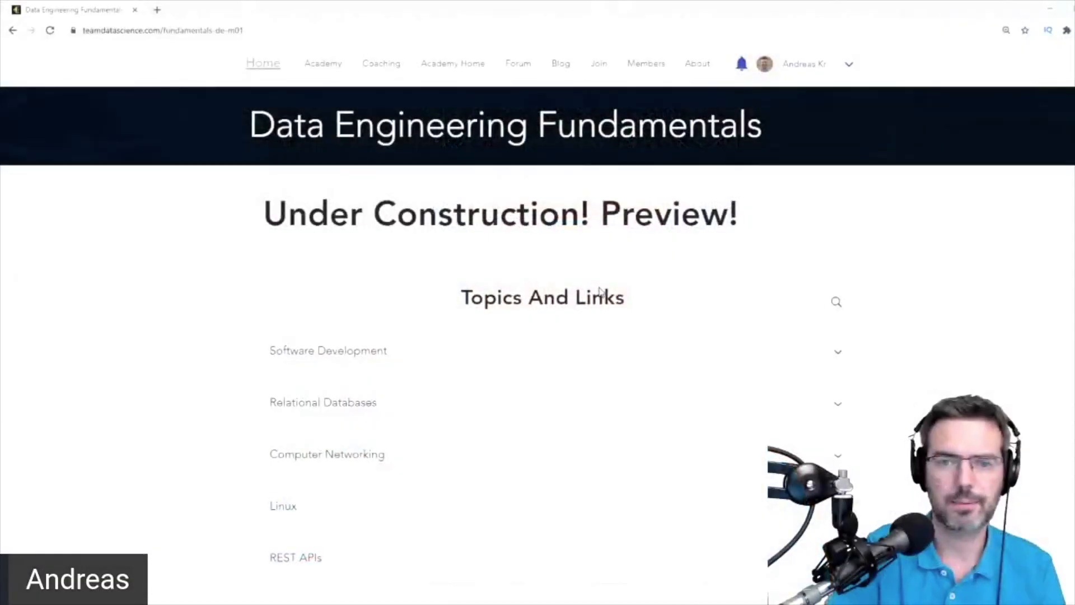
- Expand Software Development and highlight the Coding heading while reviewing its links
scroll(down, 3)
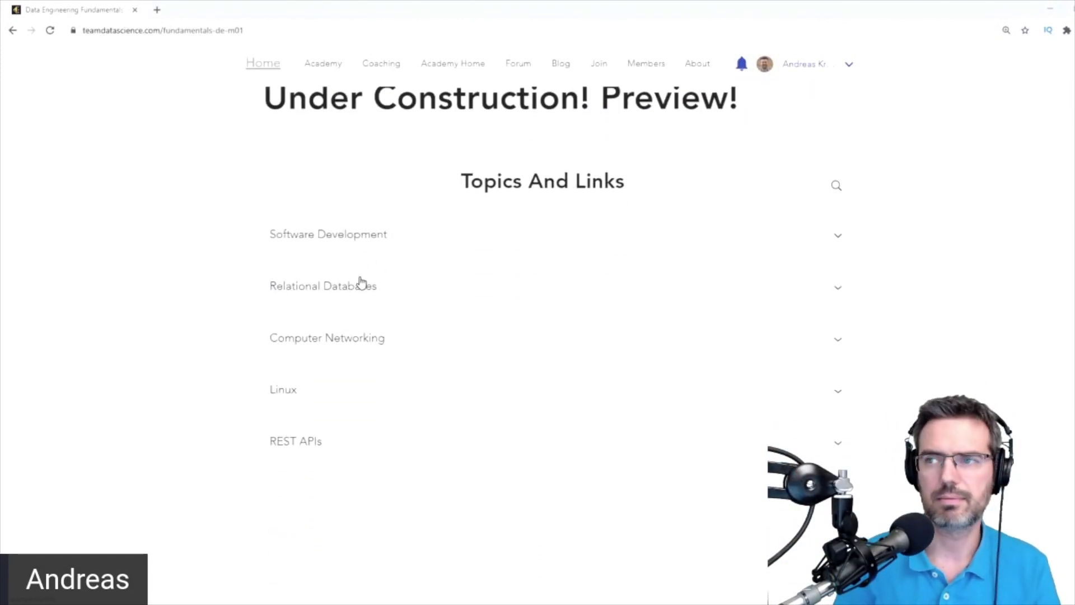
mouse_move(343, 314)
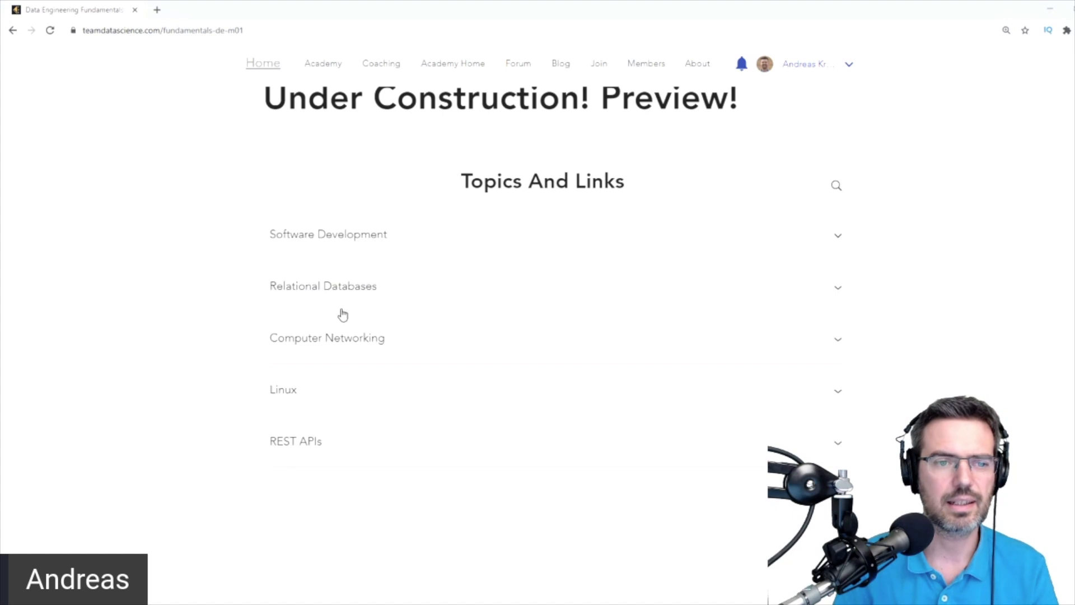
mouse_move(367, 267)
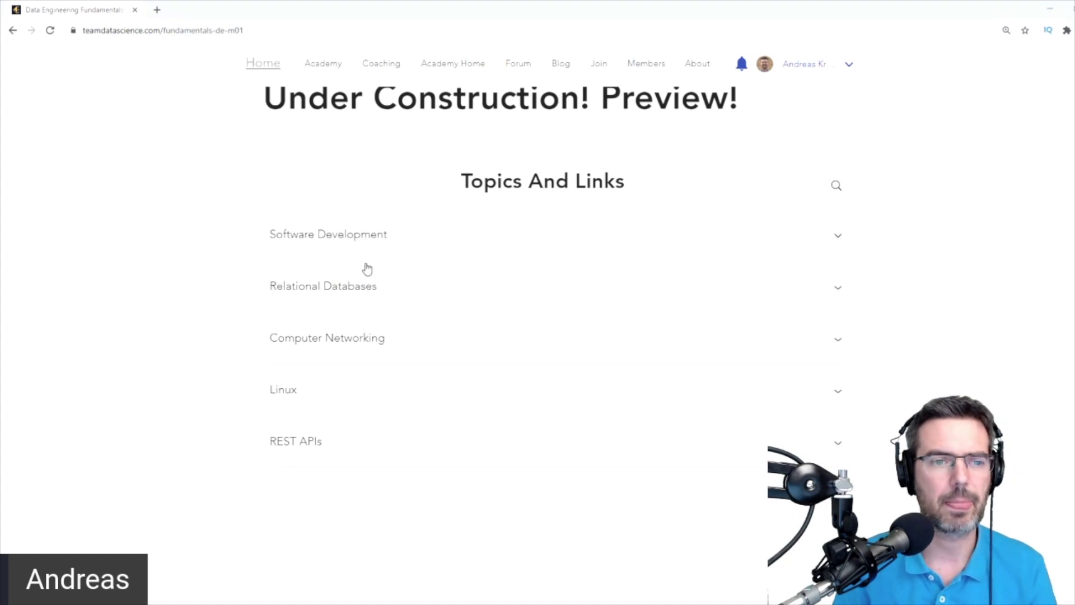
mouse_move(359, 244)
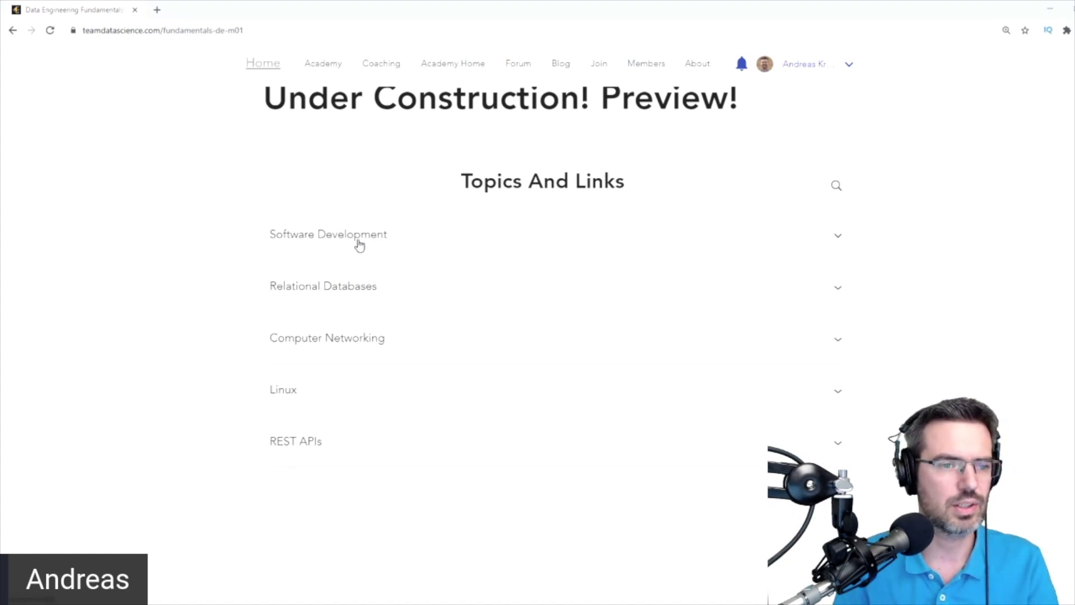
mouse_move(400, 300)
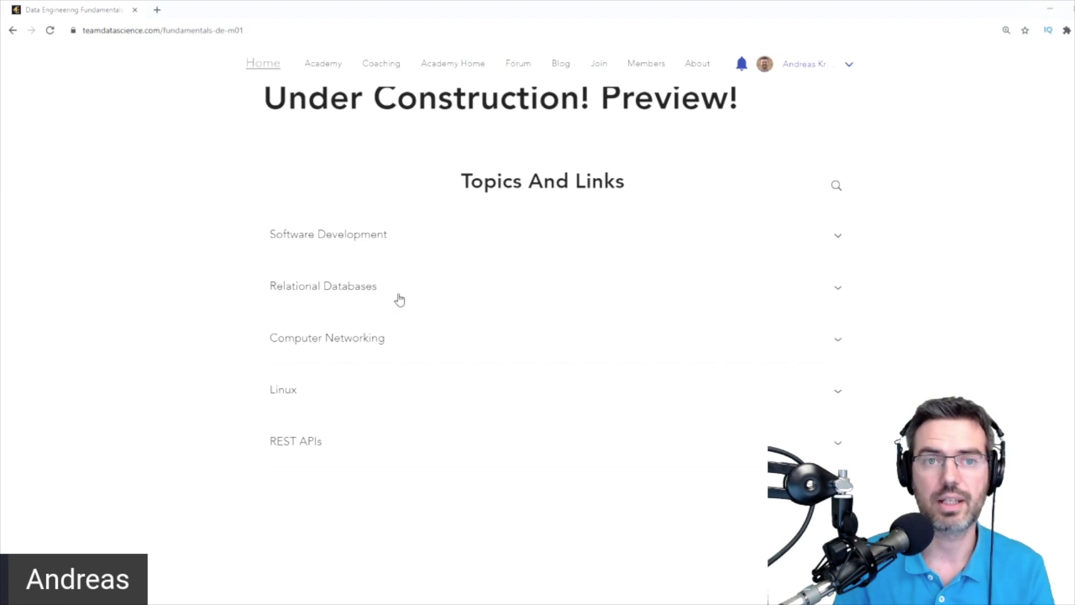
mouse_move(330, 340)
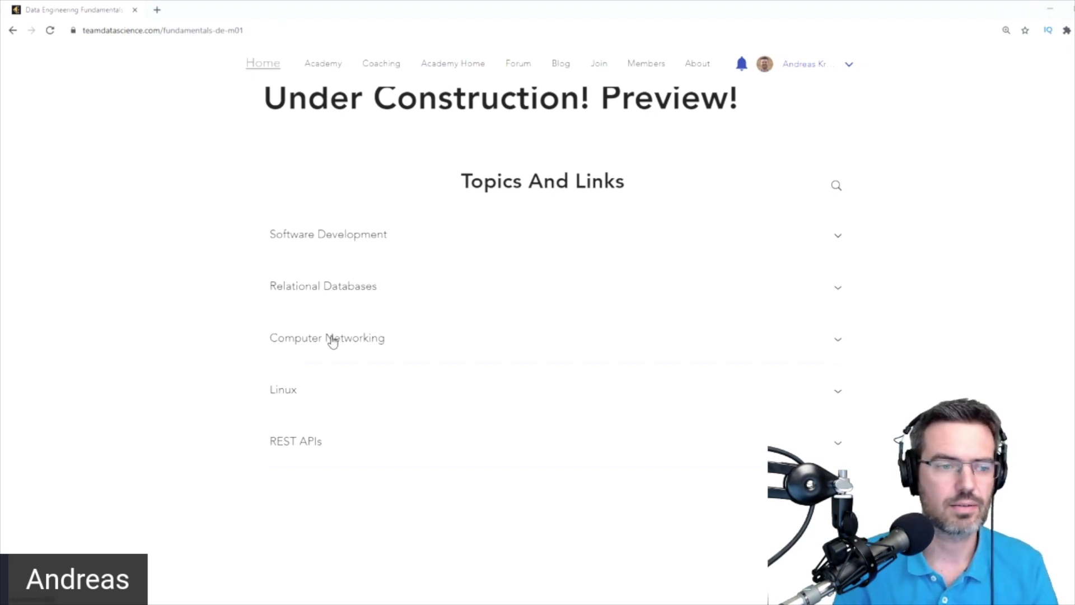
mouse_move(289, 398)
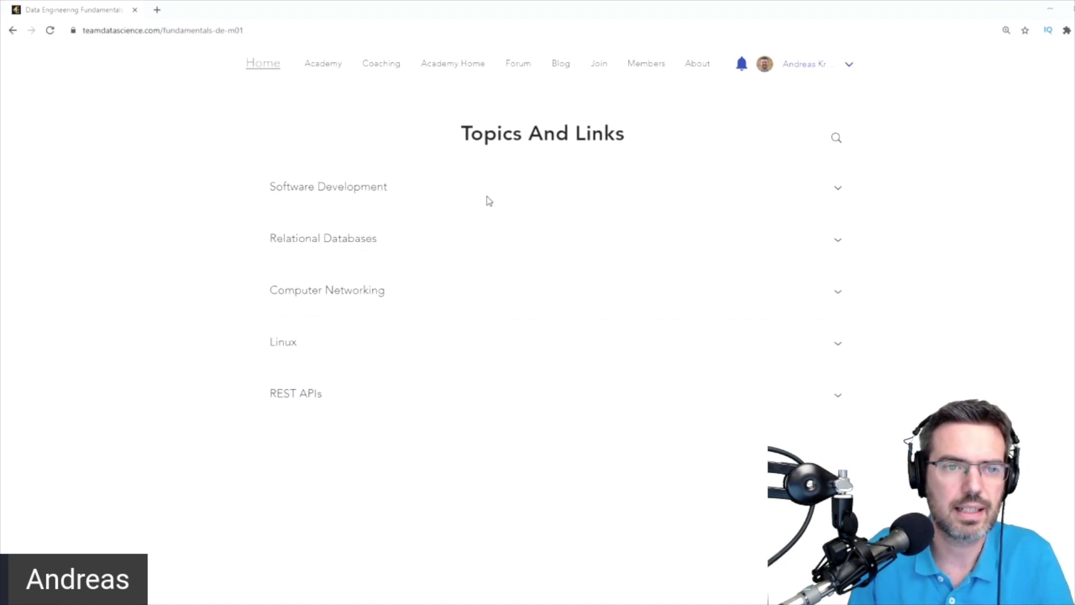
click(328, 187)
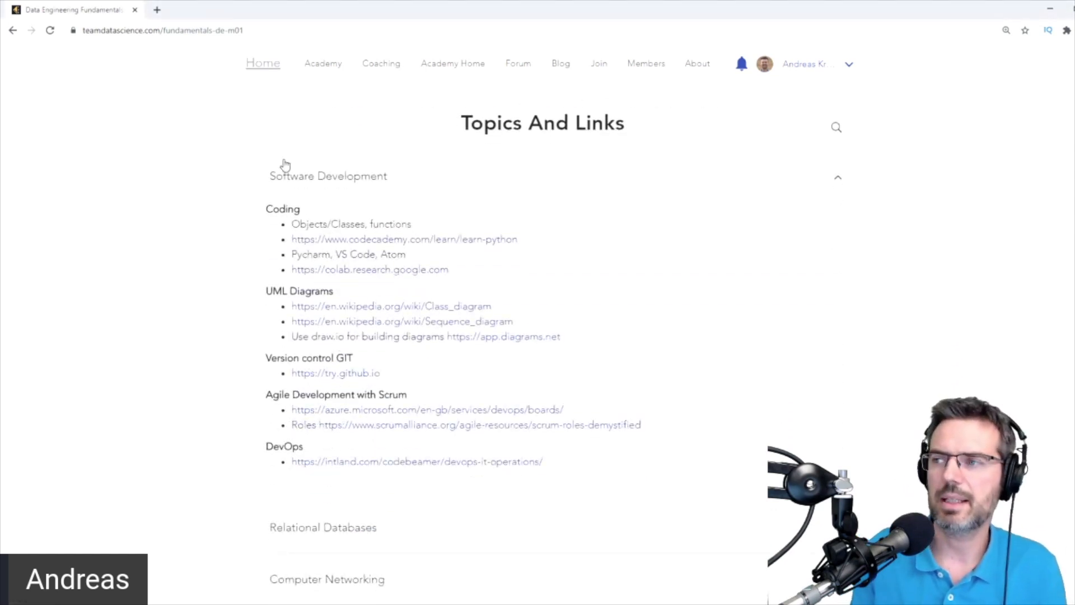
mouse_move(370, 199)
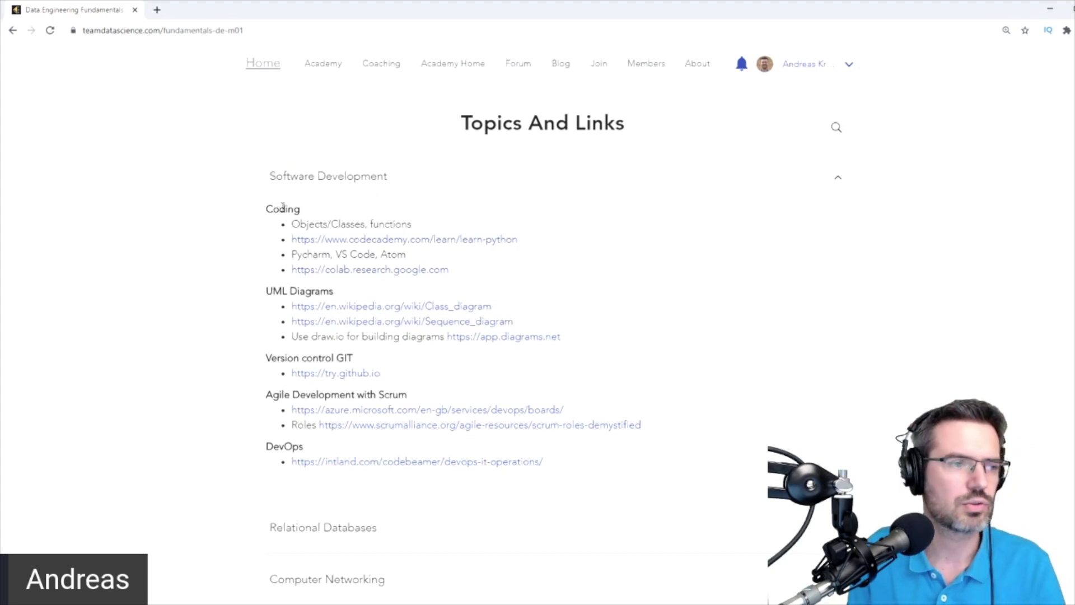
double_click(282, 209)
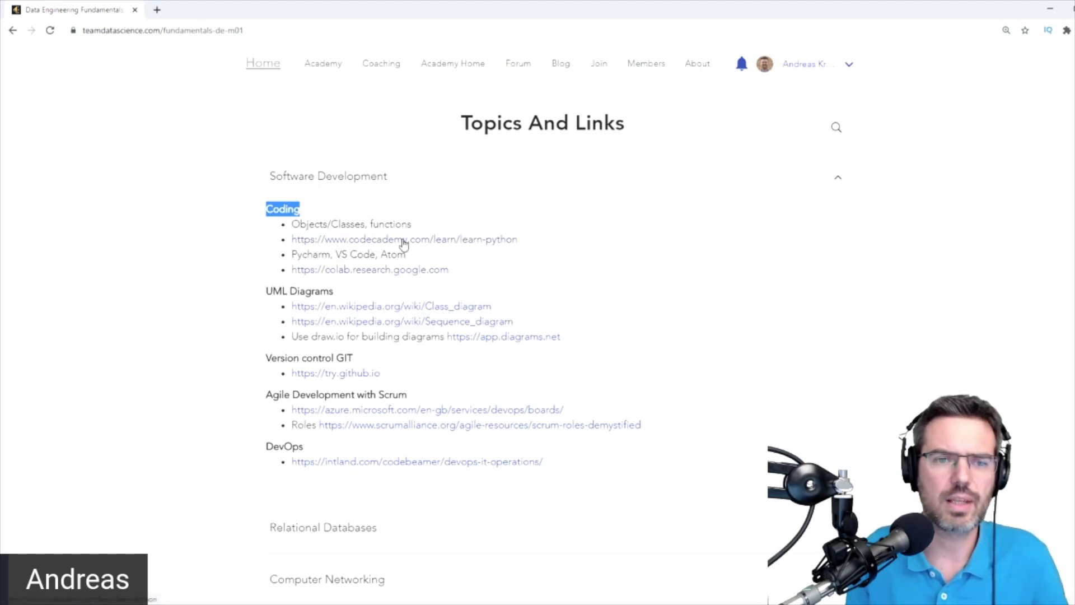
mouse_move(305, 278)
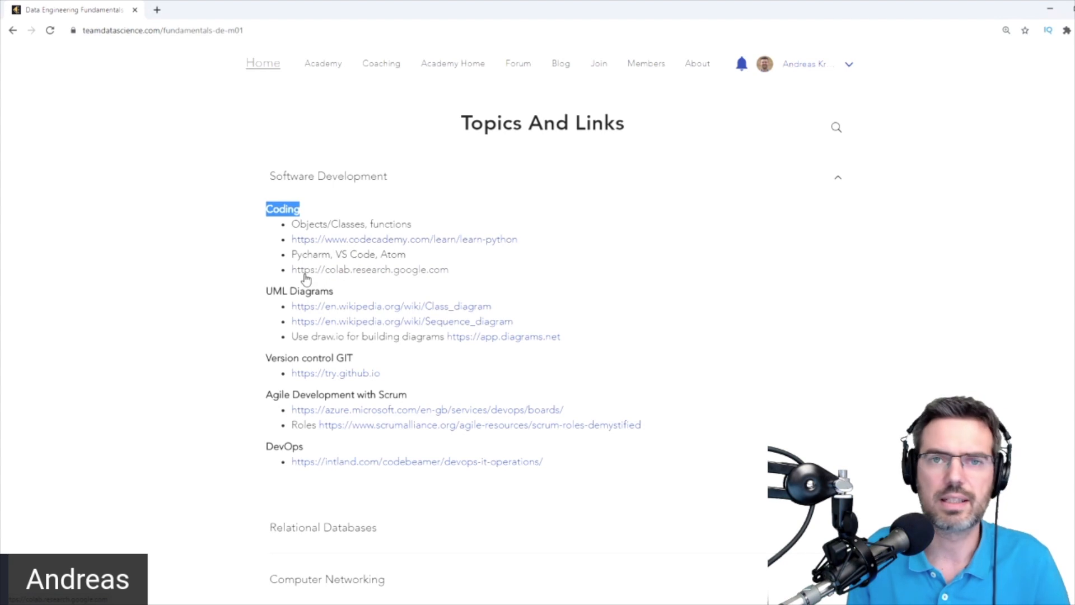
mouse_move(329, 270)
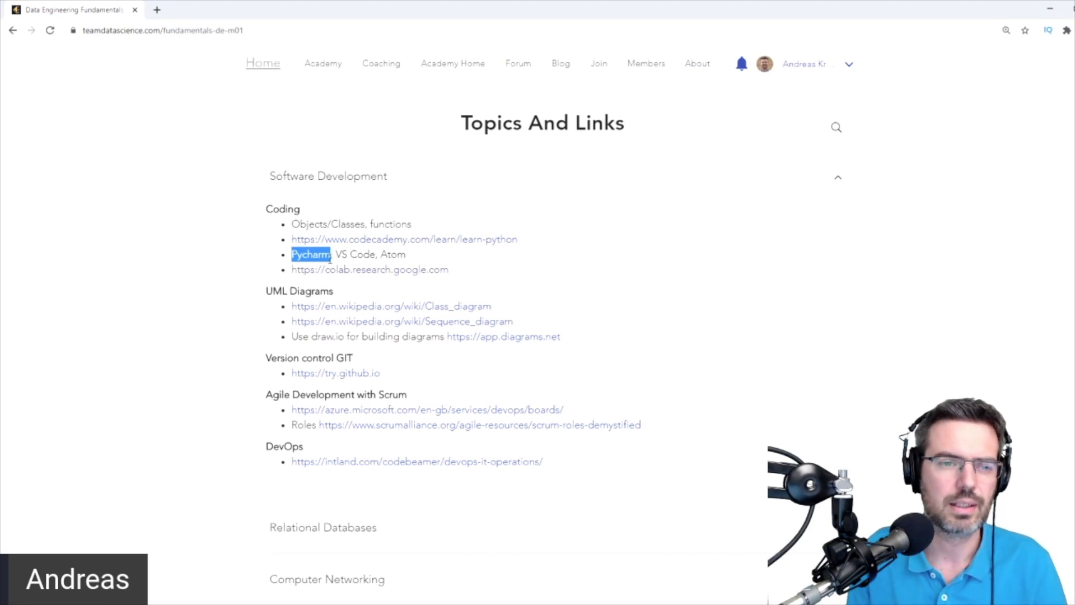
click(395, 254)
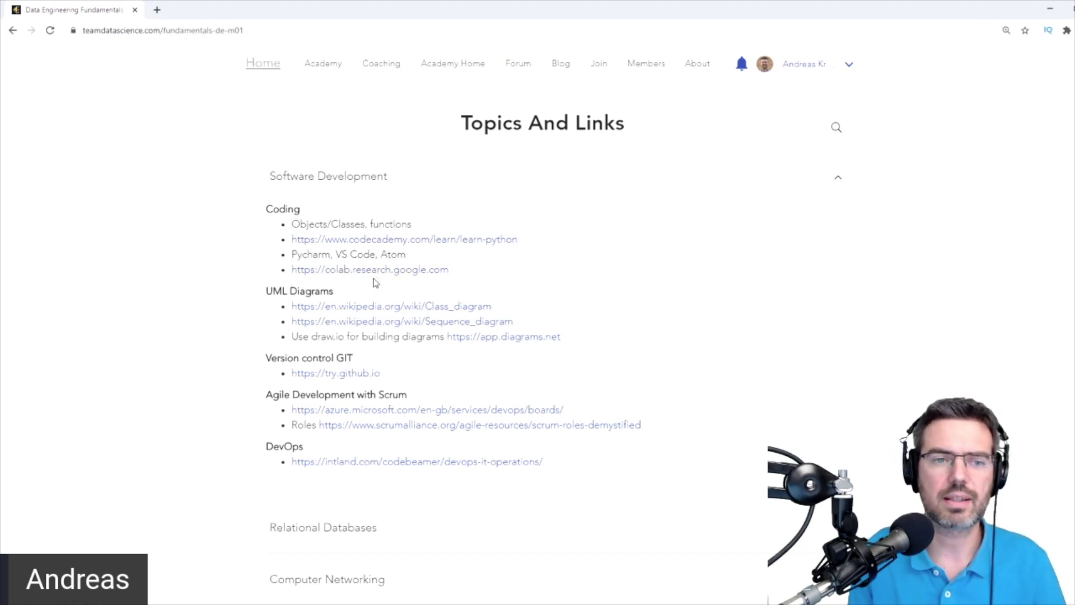
mouse_move(343, 272)
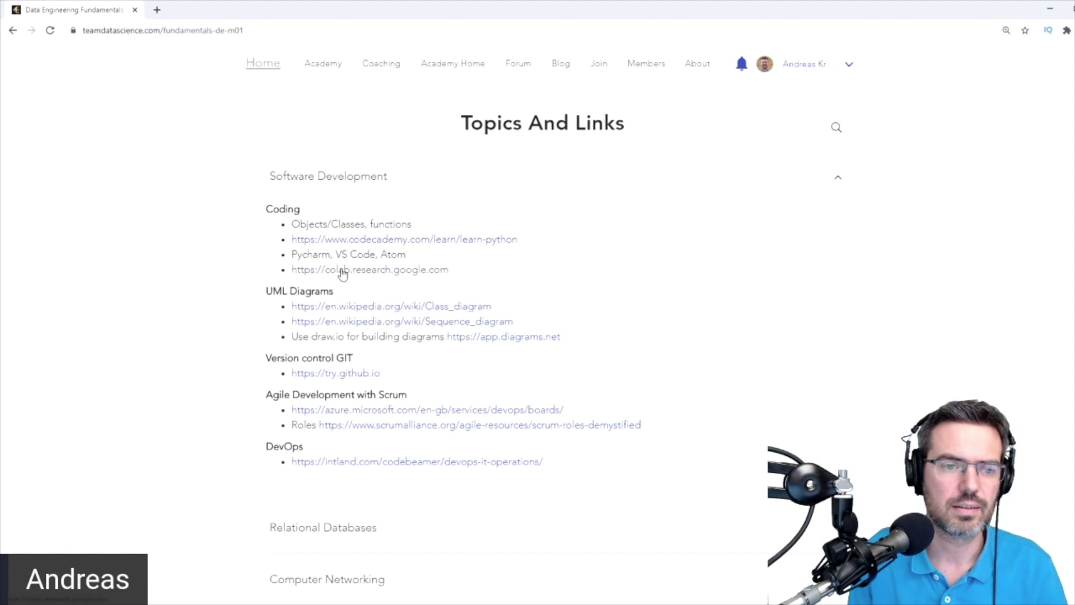
mouse_move(354, 278)
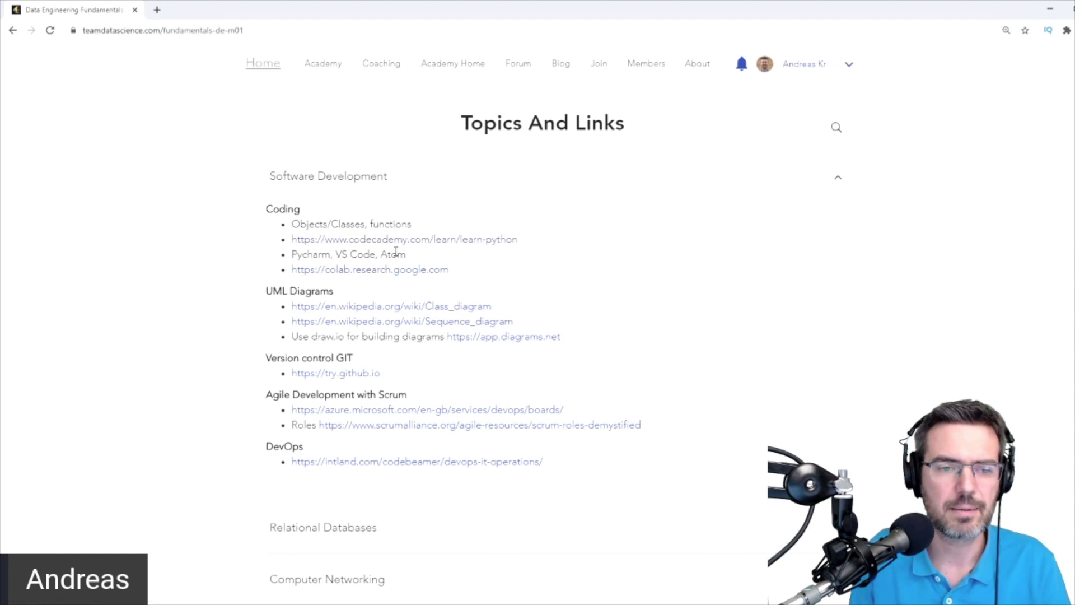
mouse_move(412, 273)
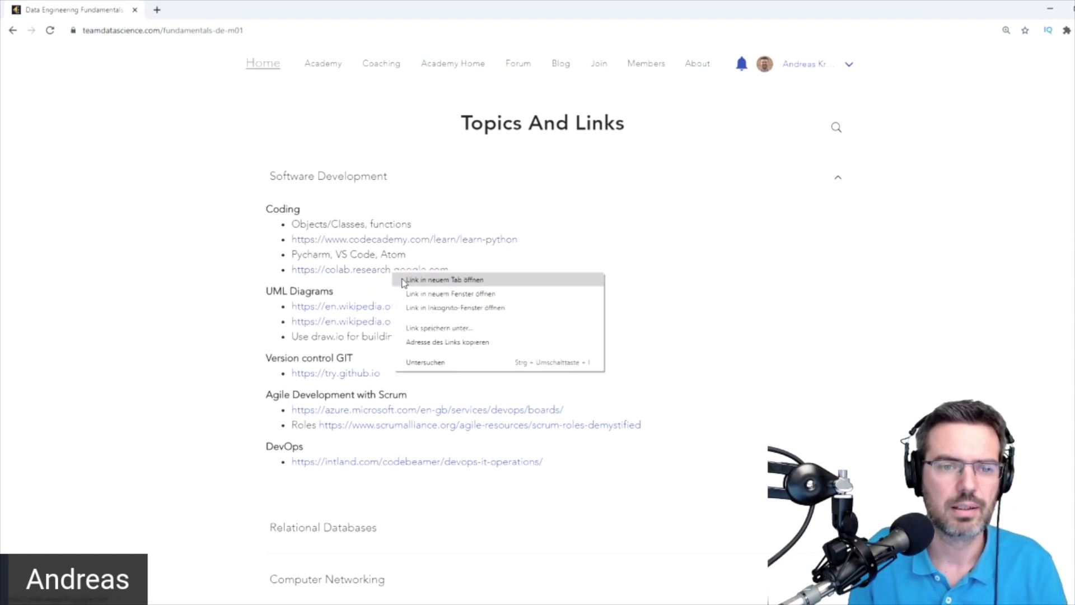
- Open the Colab link in a new tab and highlight the Agile Development with Scrum heading
click(444, 279)
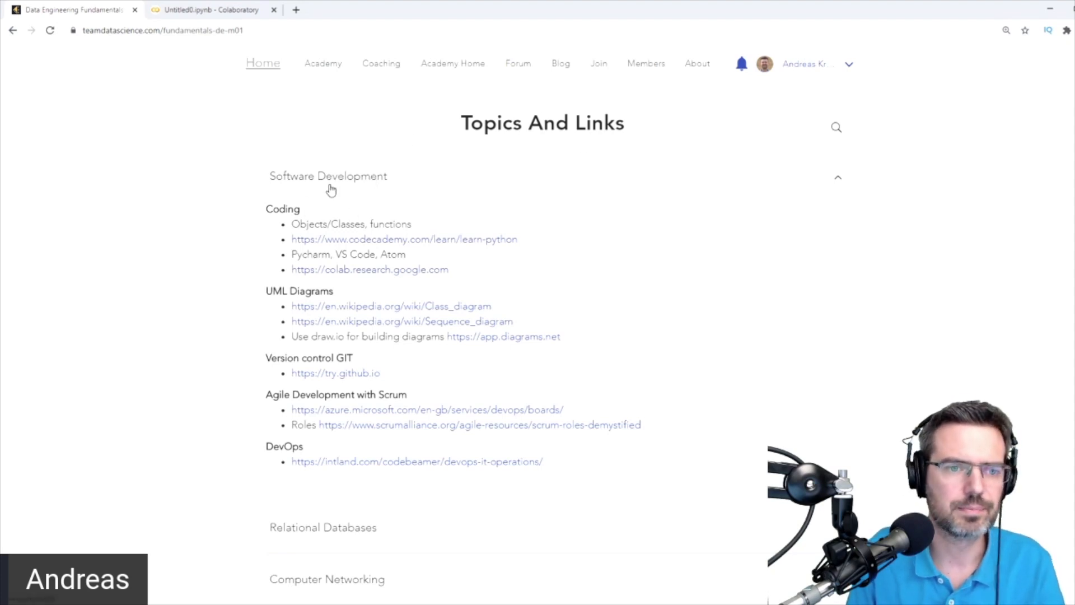
mouse_move(331, 248)
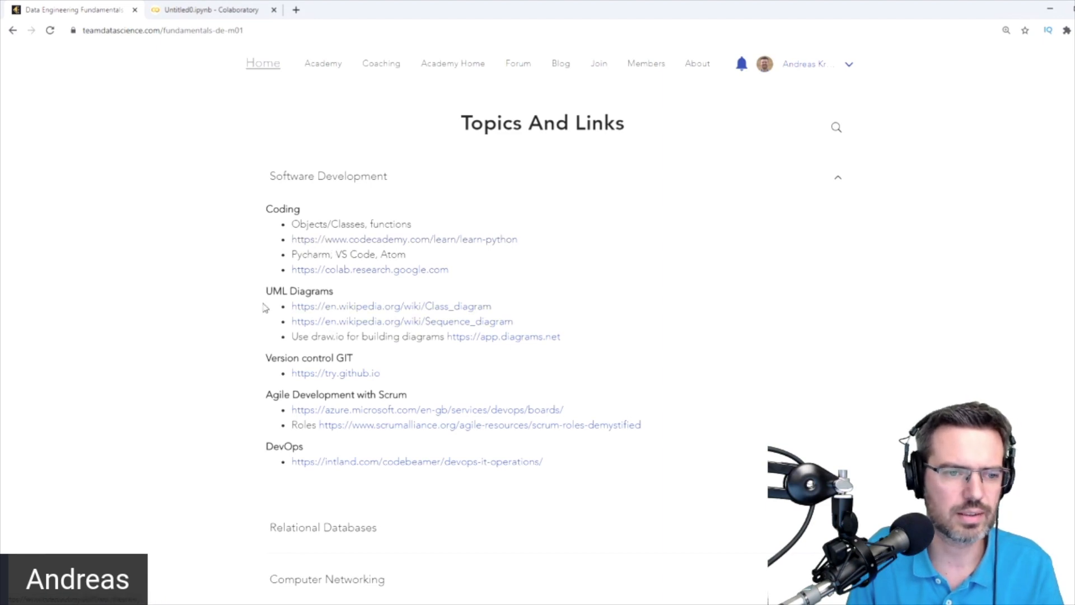
double_click(299, 291)
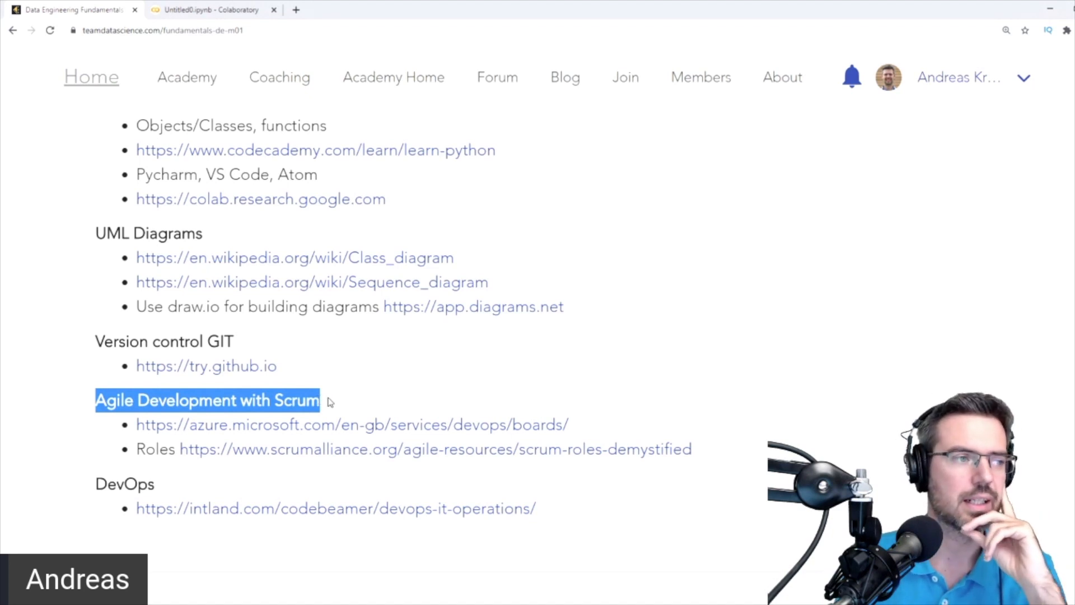
mouse_move(323, 420)
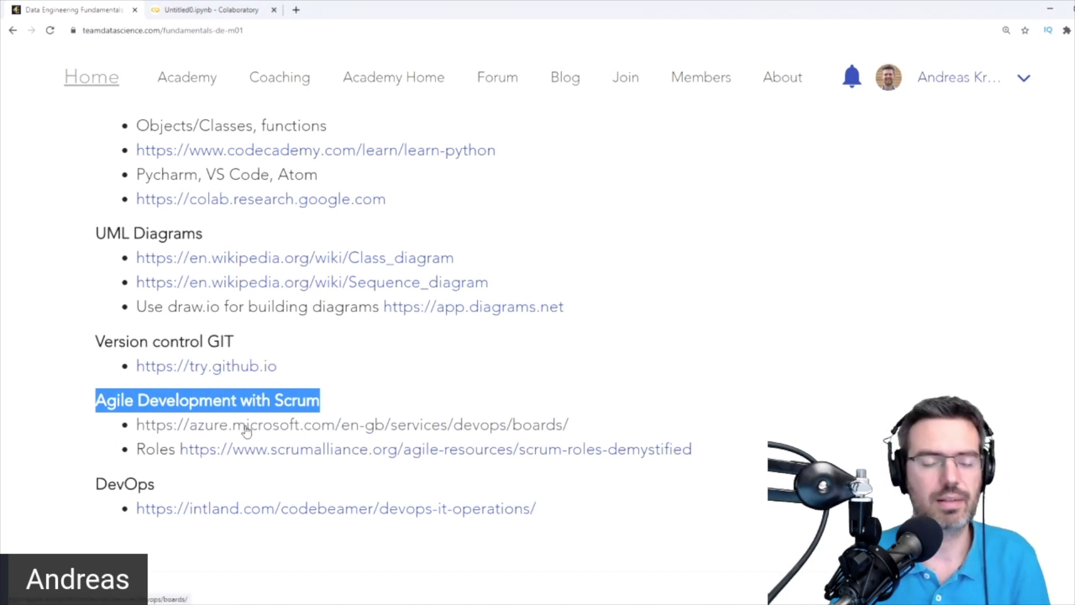
mouse_move(422, 461)
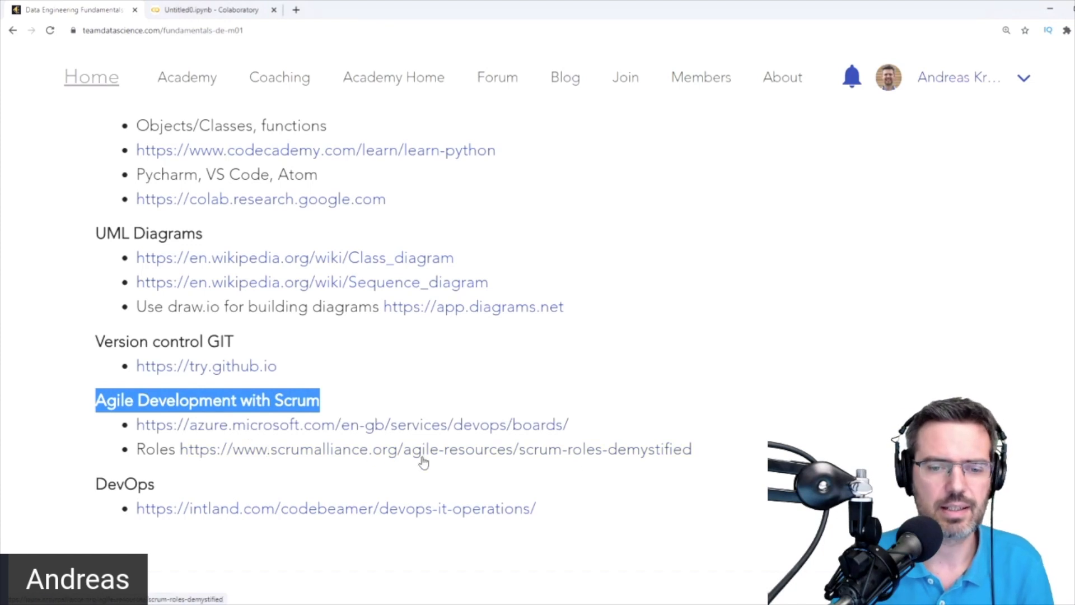
mouse_move(233, 470)
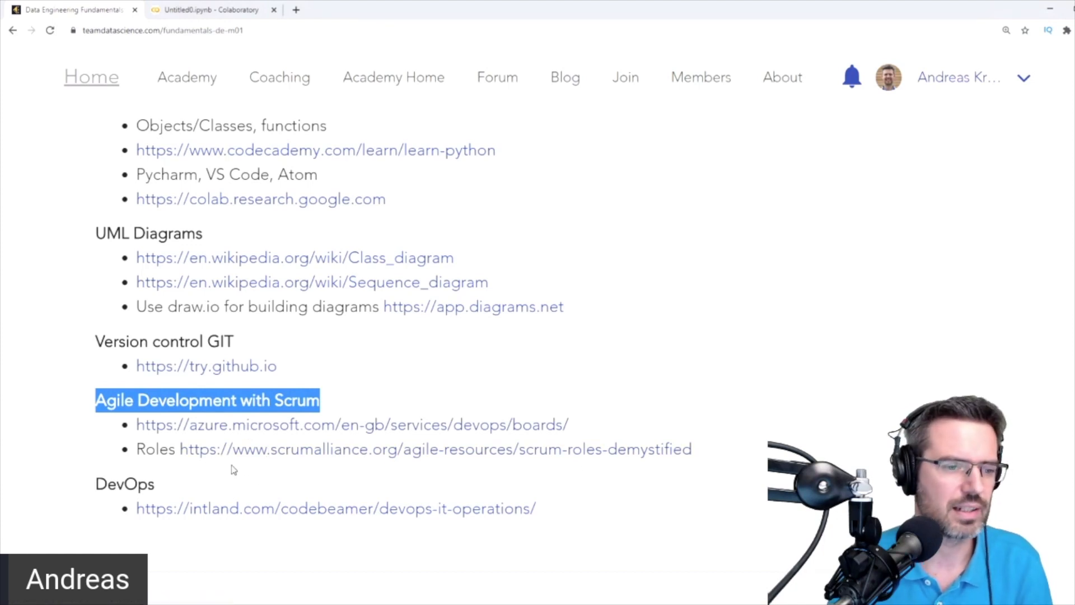
mouse_move(287, 456)
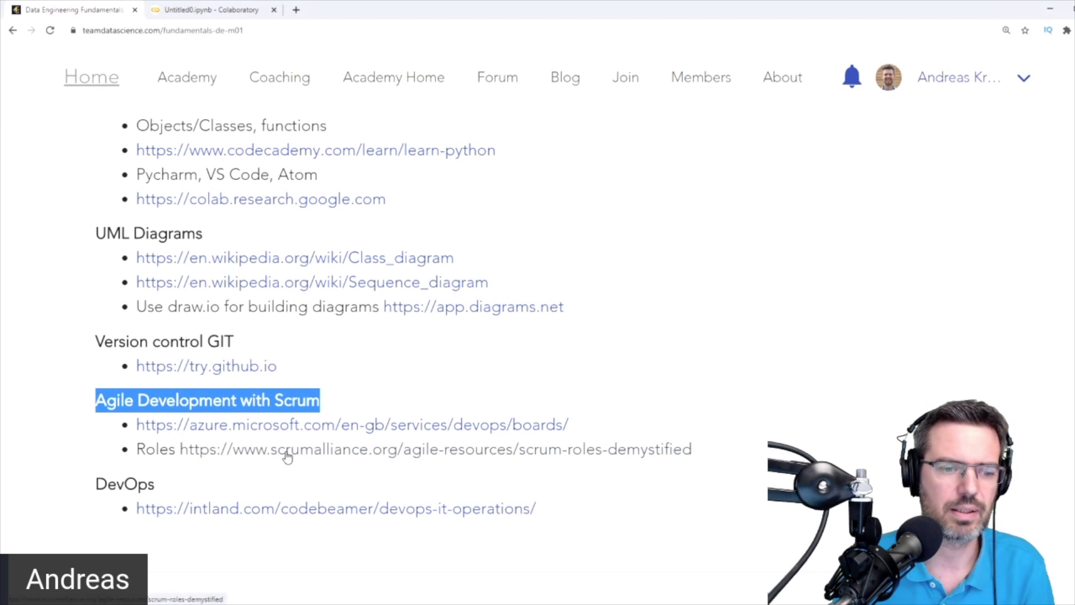
- Scroll past the Agile with Scrum and DevOps links to the Relational Databases heading
scroll(down, 3)
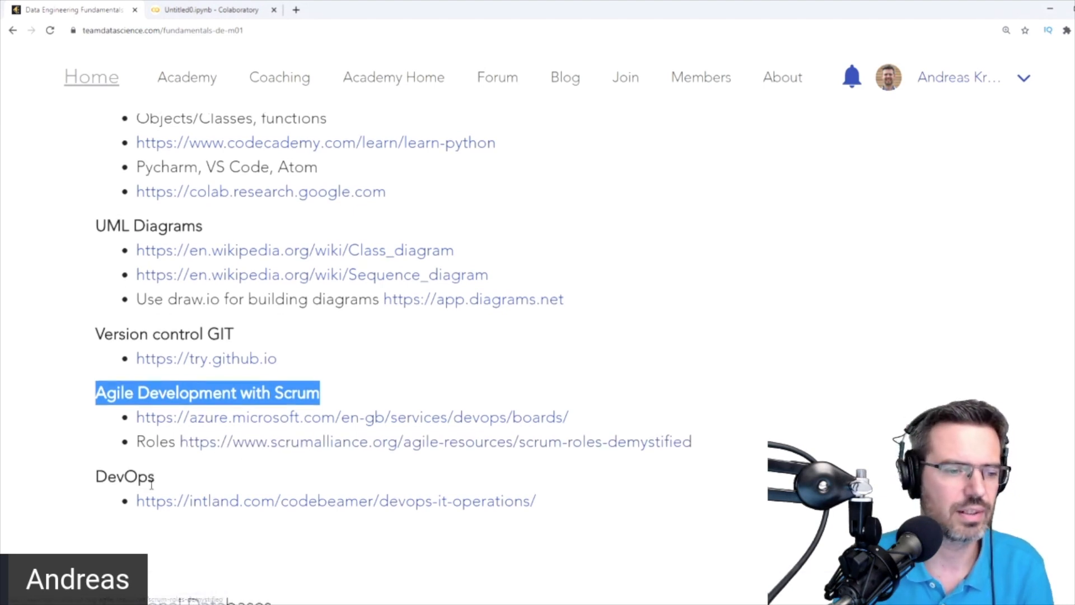
scroll(down, 3)
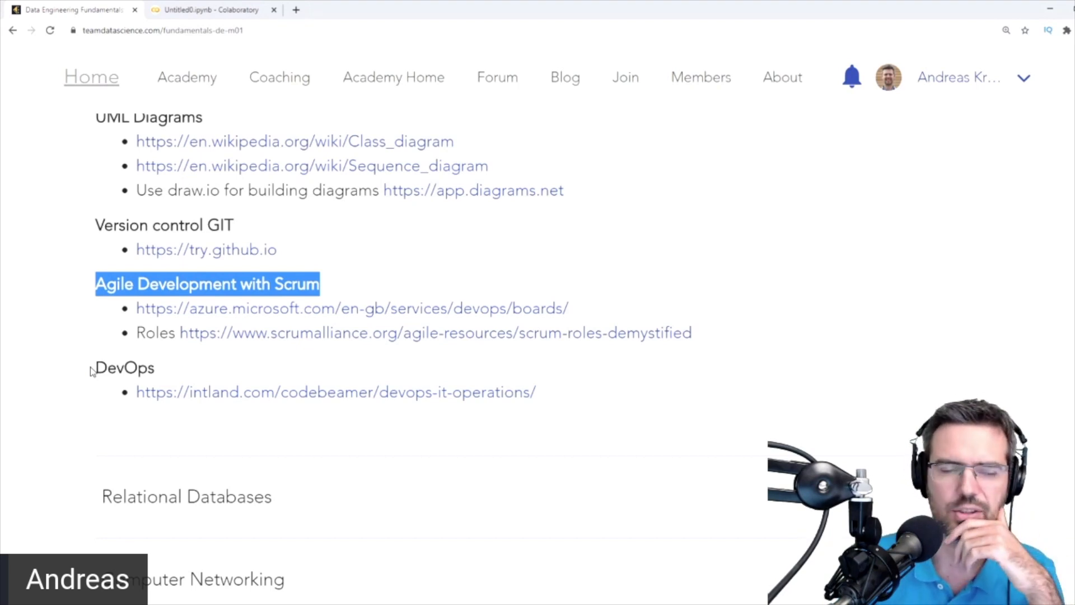
scroll(down, 3)
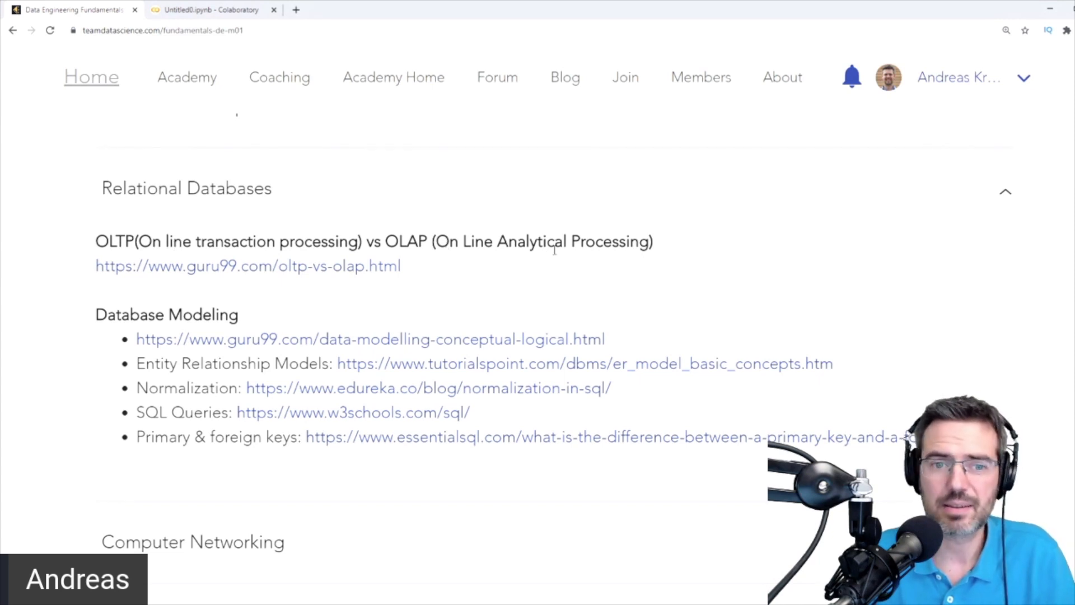
- Highlight the OLTP vs OLAP heading and the 'On Line Analytical' phrase
drag(463, 242, 603, 242)
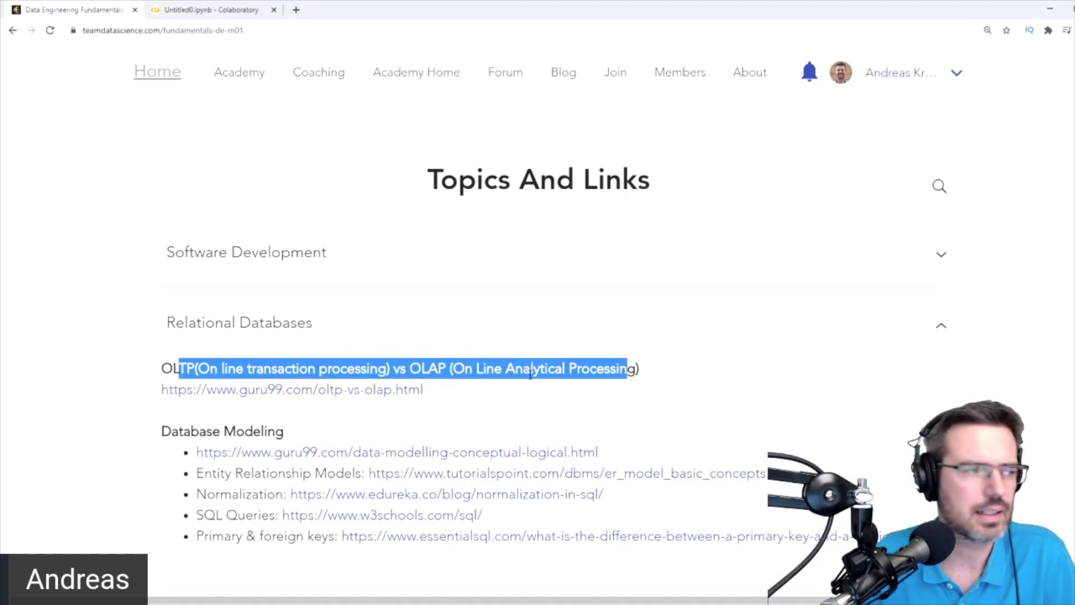
click(473, 369)
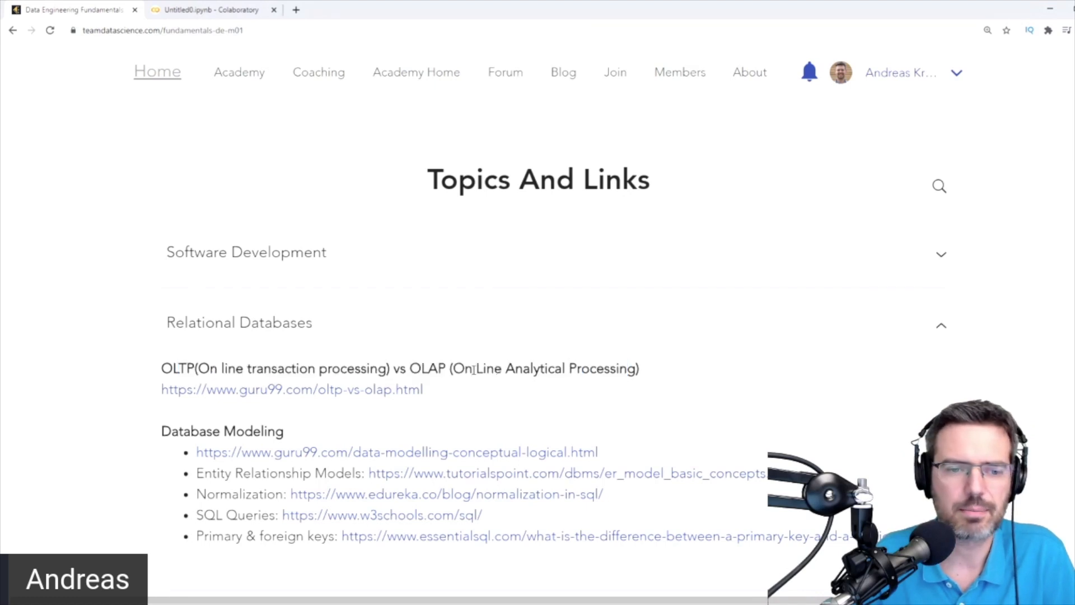
drag(455, 369, 532, 369)
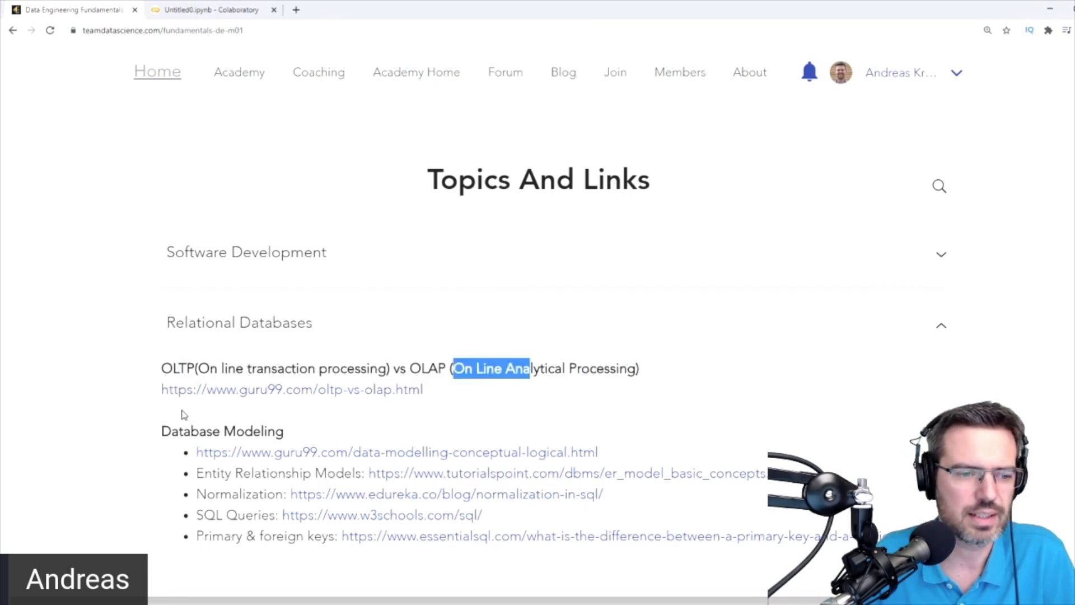
- Highlight the Database Modeling, Normalization and SQL Queries headings, zooming in and scrolling down
double_click(221, 430)
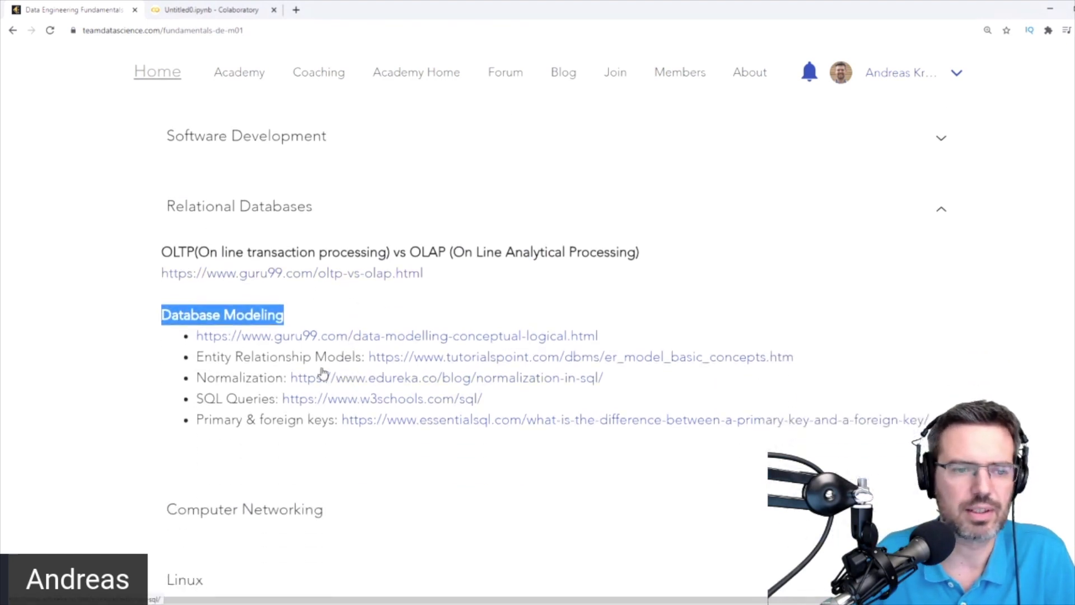
mouse_move(299, 320)
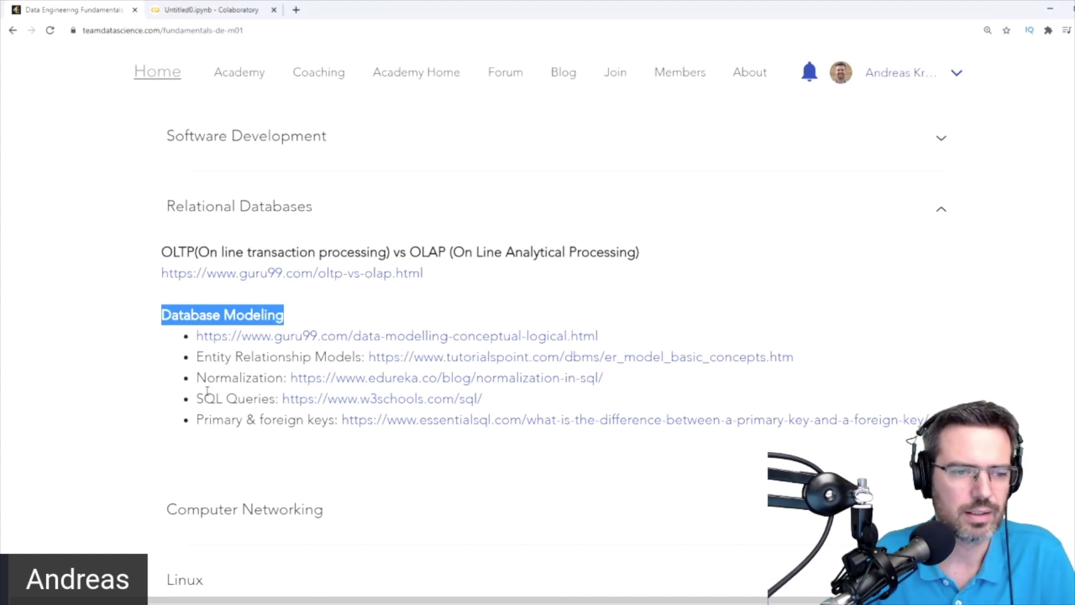
double_click(223, 378)
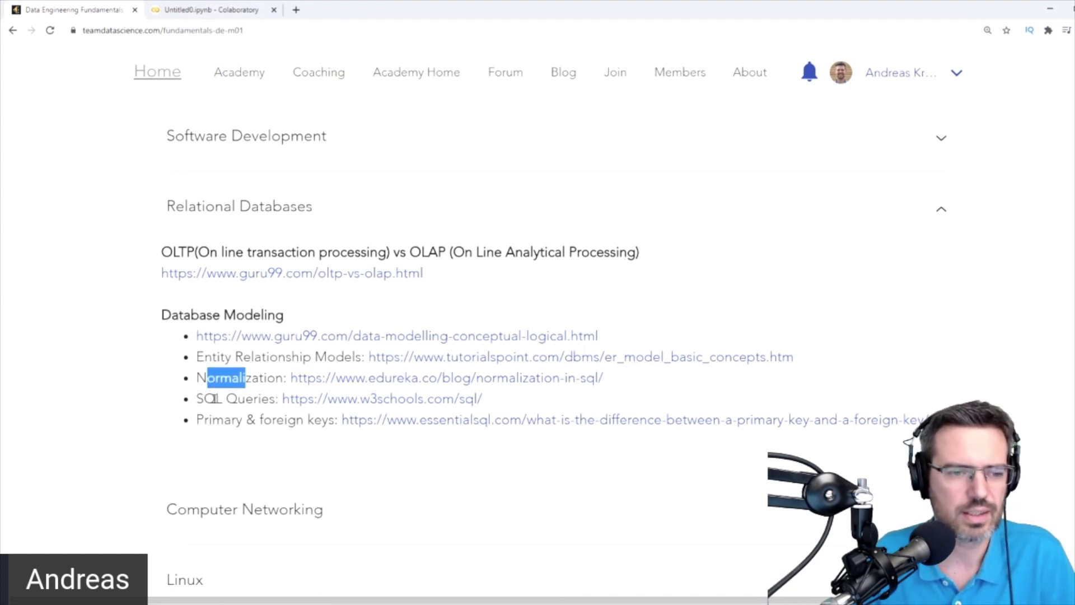
double_click(233, 398)
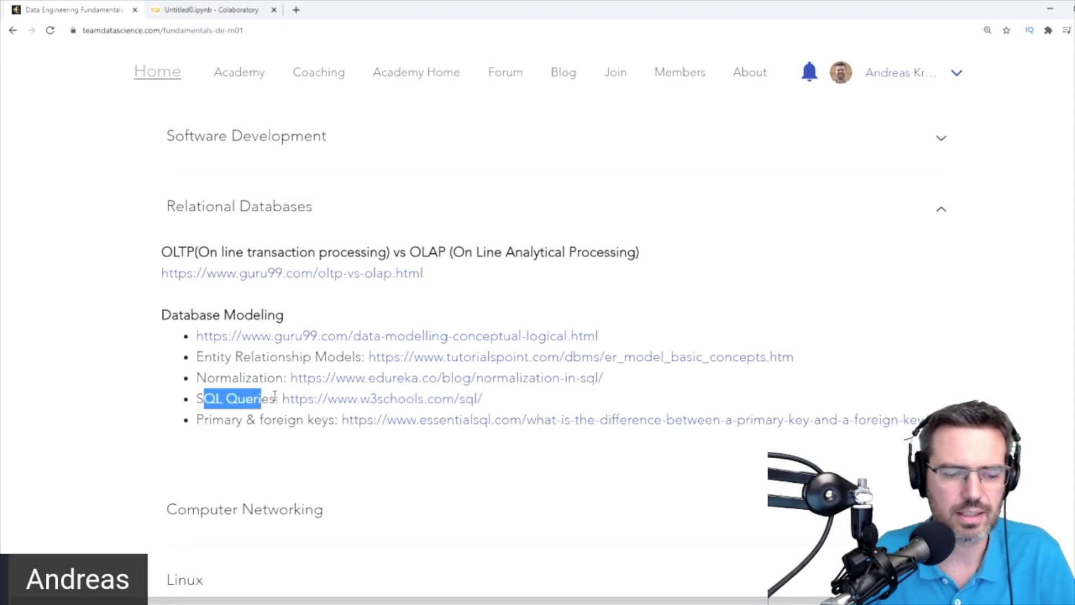
key(ctrl+plus)
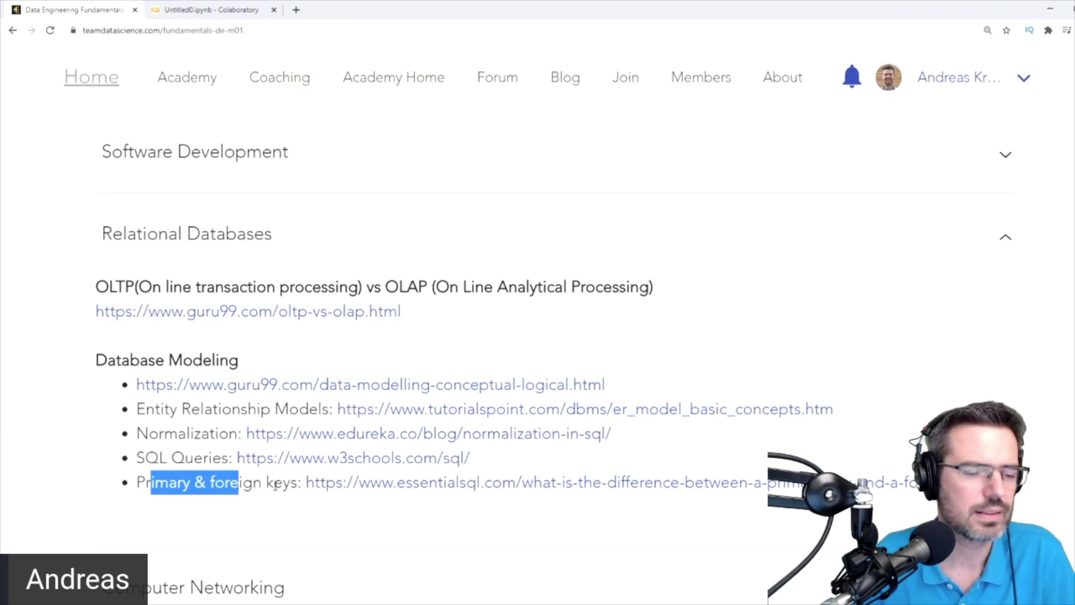
scroll(down, 3)
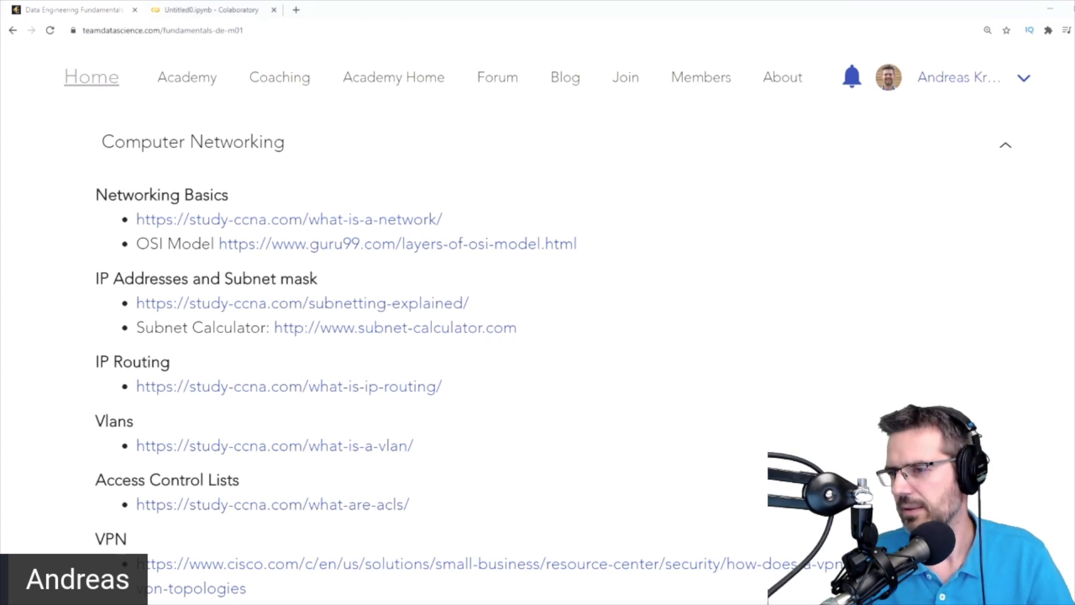
- Scroll through Computer Networking, highlighting the IP Addresses and Subnet mask heading
scroll(down, 3)
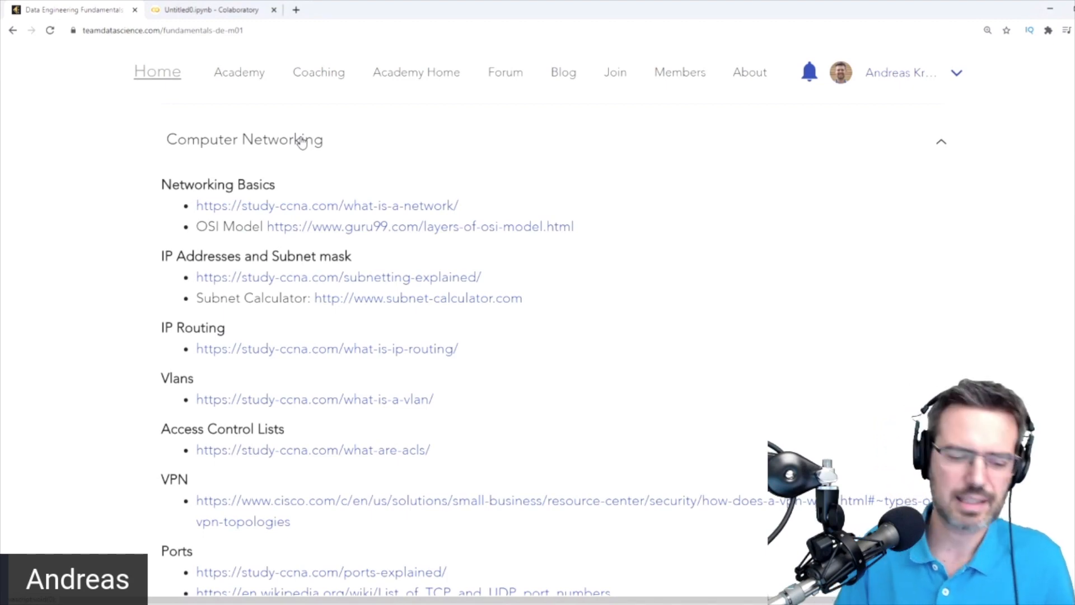
double_click(199, 184)
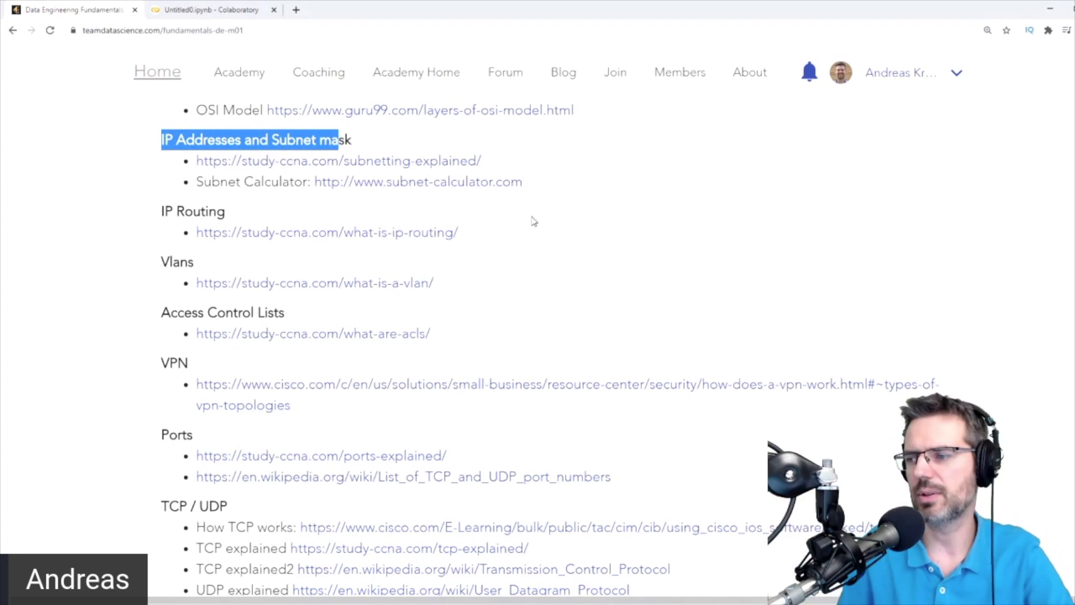
mouse_move(472, 256)
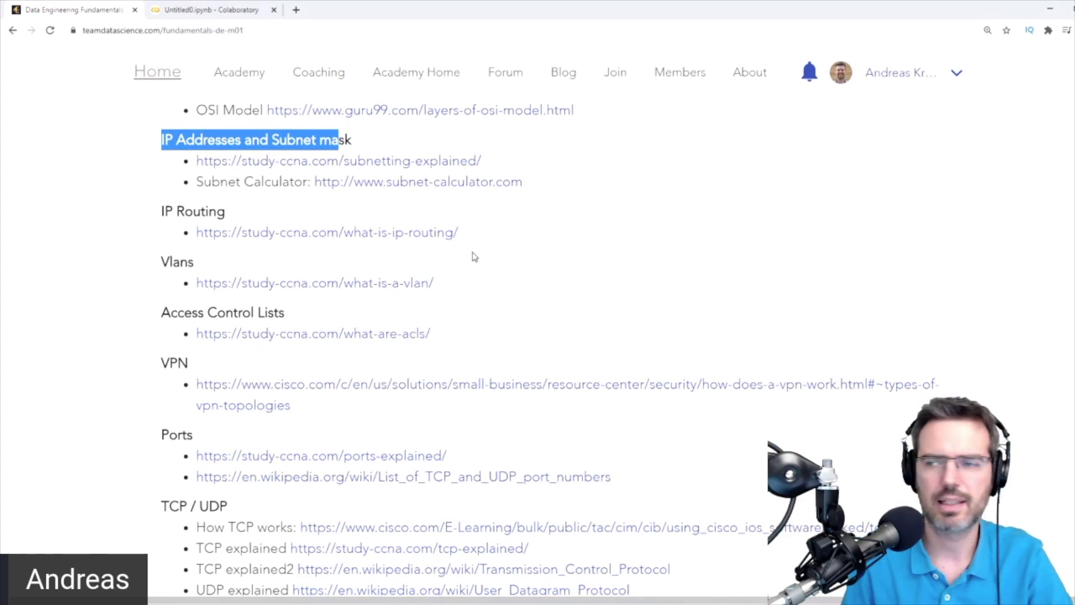
mouse_move(568, 227)
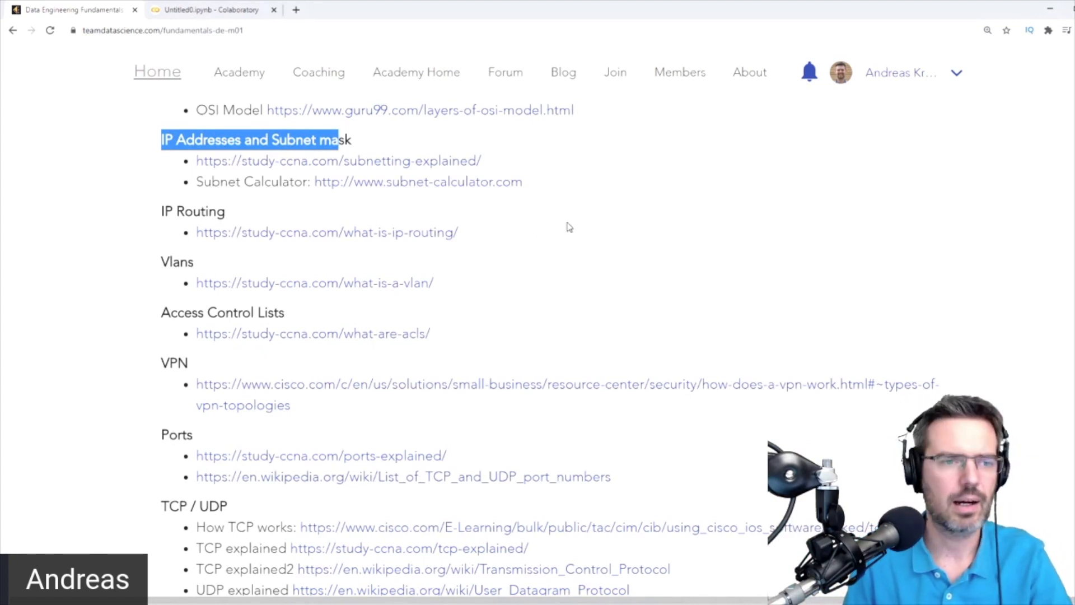
click(170, 262)
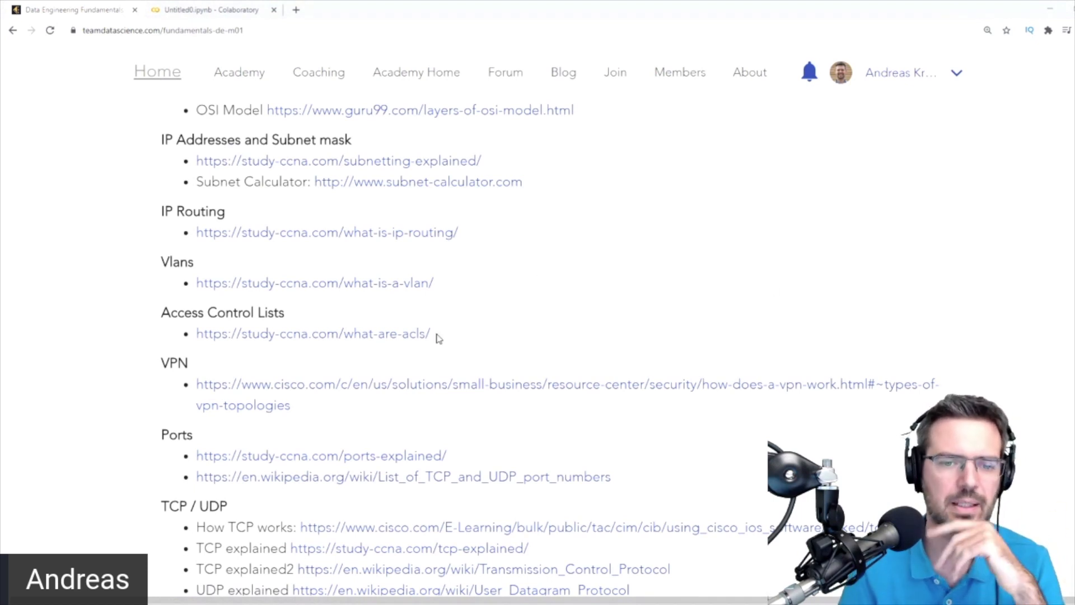
- Highlight the TCP / UDP heading and scroll down to the Security Certificates link
scroll(down, 3)
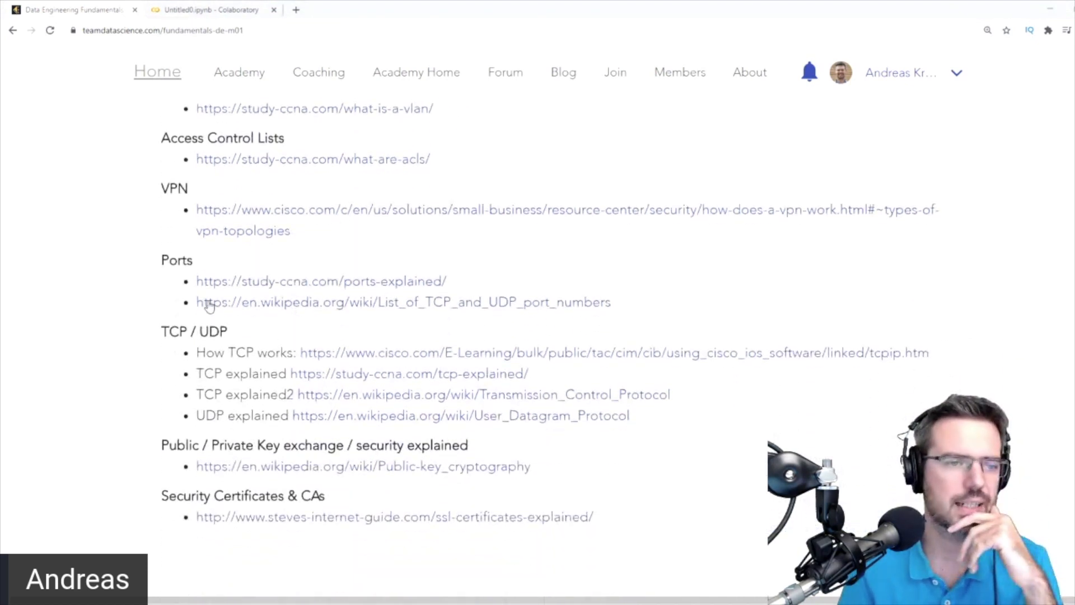
double_click(177, 260)
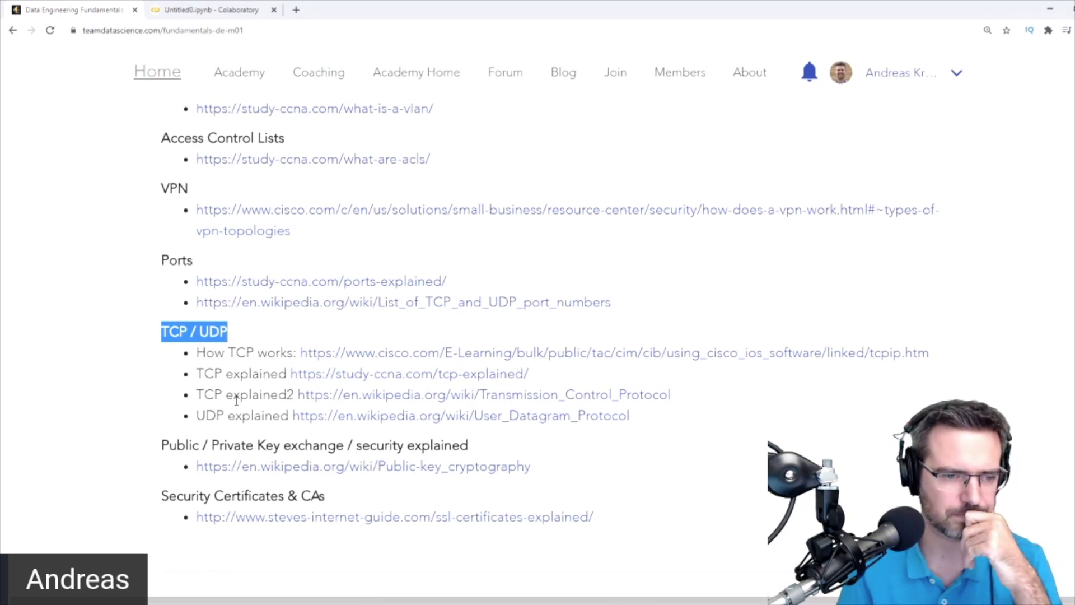
scroll(down, 3)
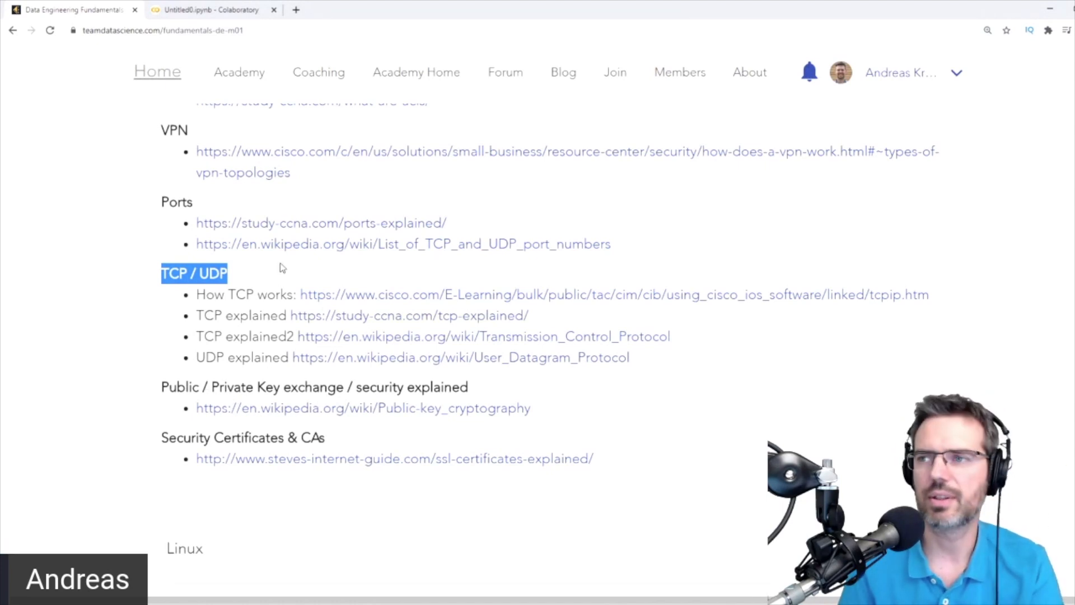
scroll(down, 3)
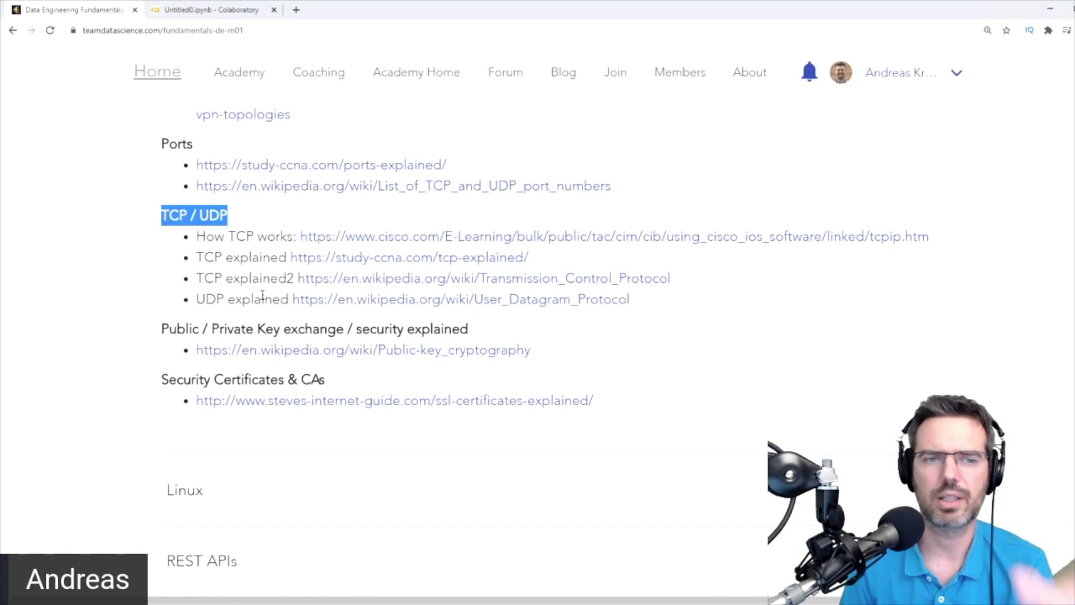
mouse_move(278, 309)
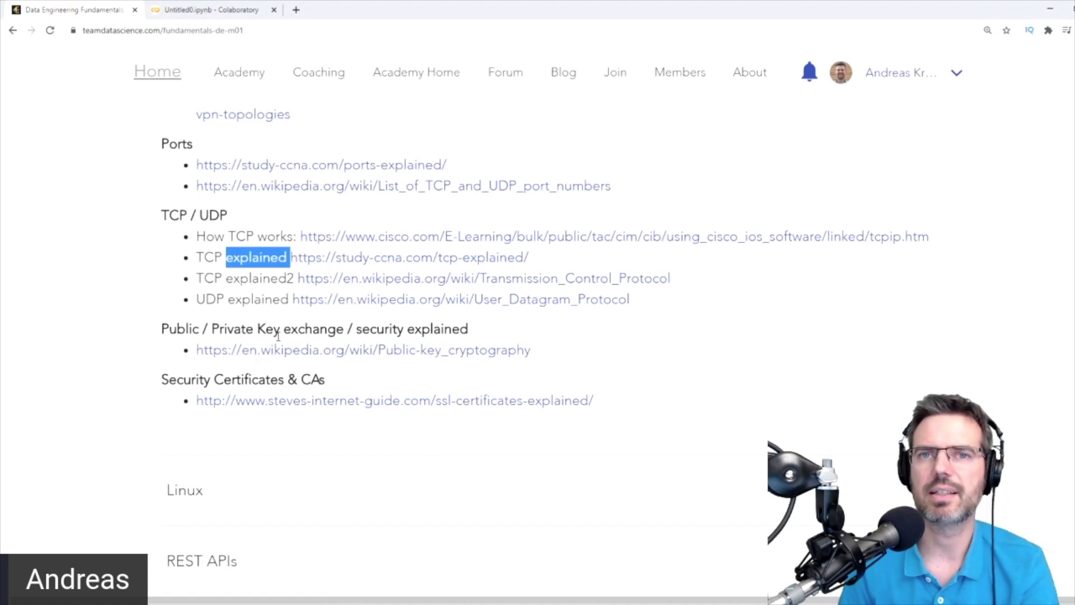
scroll(down, 3)
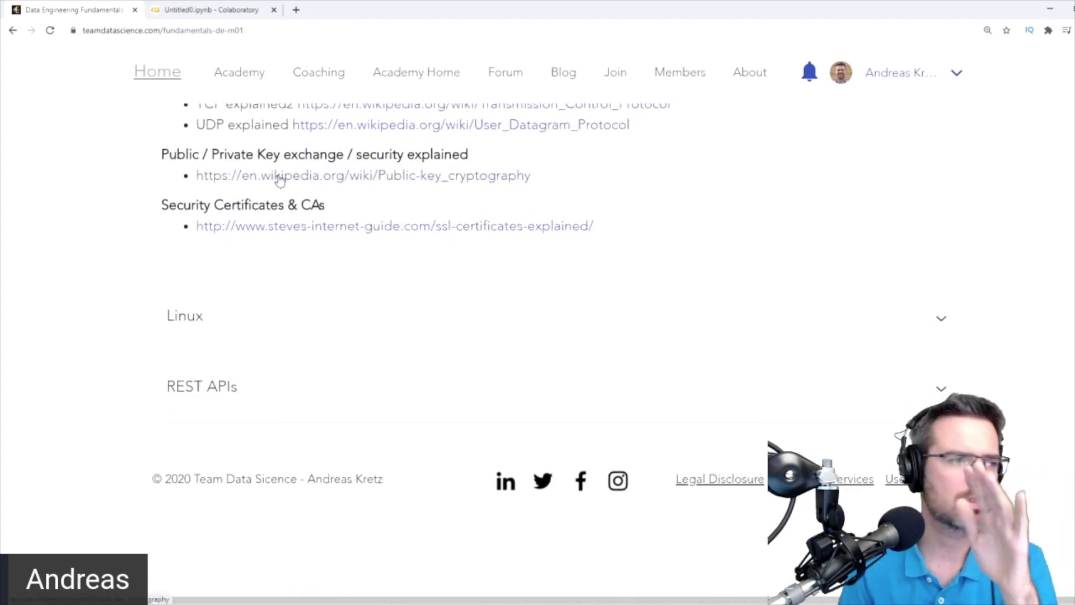
mouse_move(385, 170)
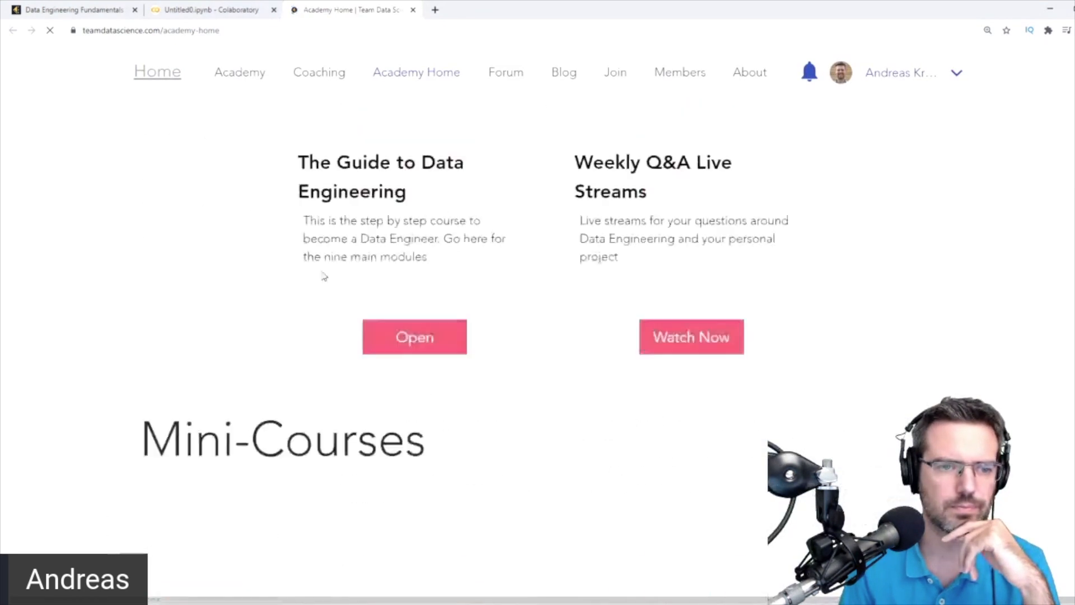
- Scroll back up the page toward the collapsed Topics And Links sections
scroll(down, 3)
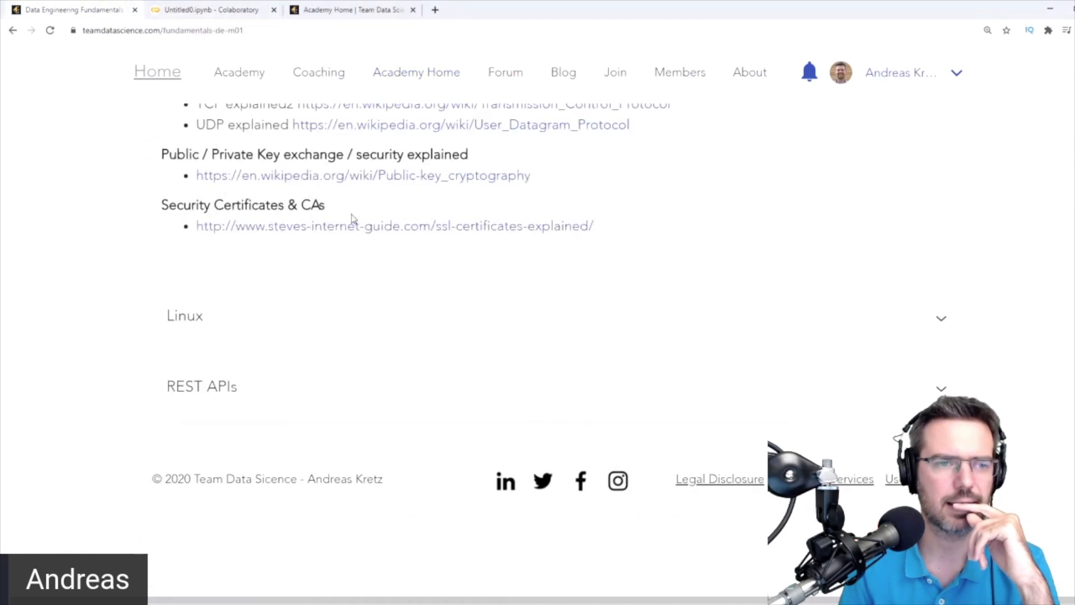
scroll(up, 3)
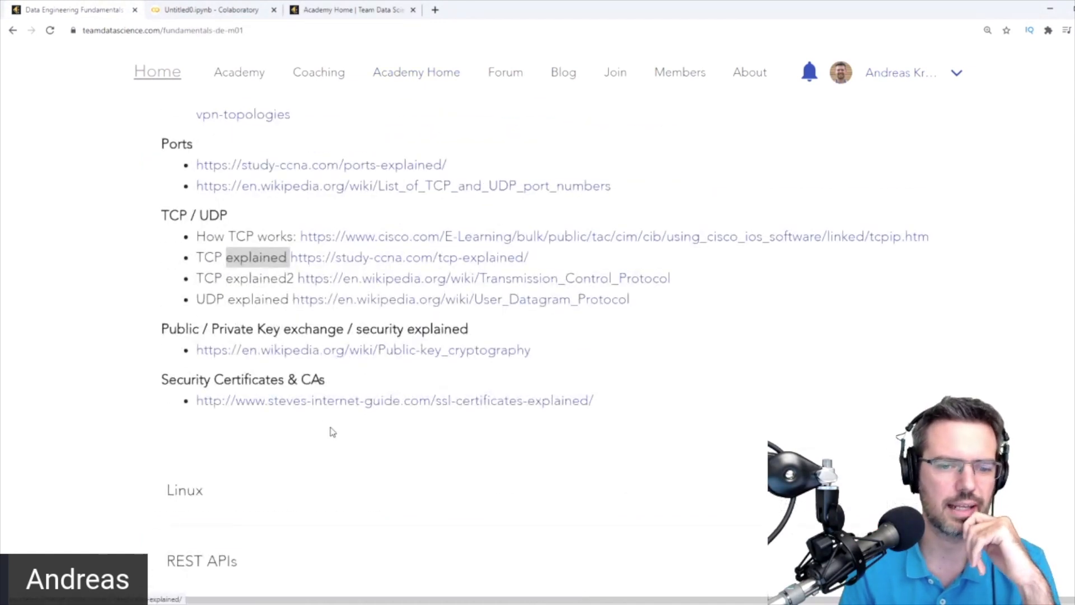
scroll(up, 3)
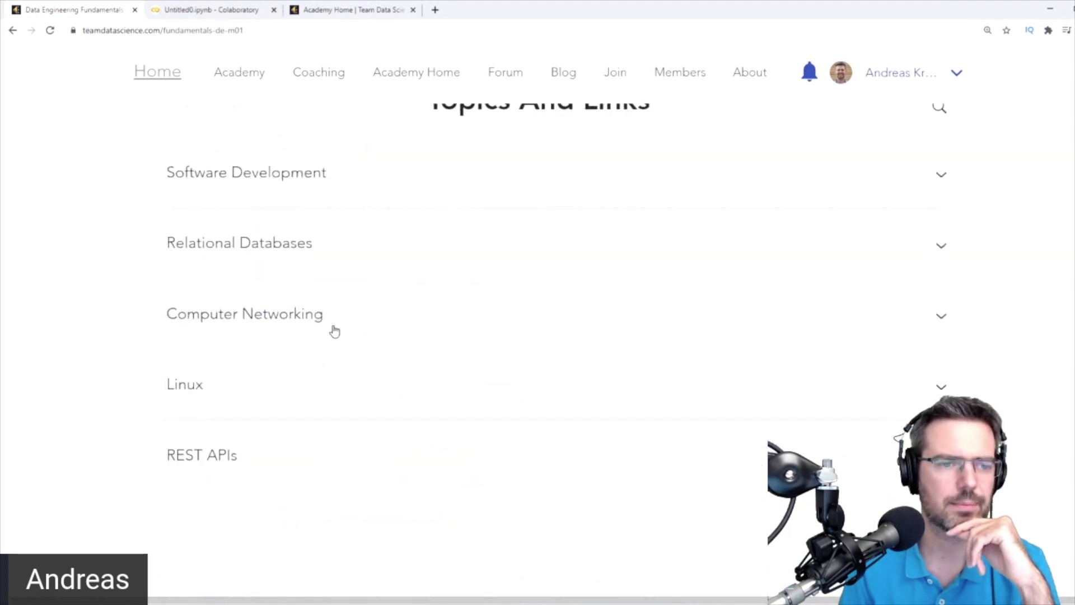
- Expand the Linux topic and highlight text in its first links
scroll(down, 3)
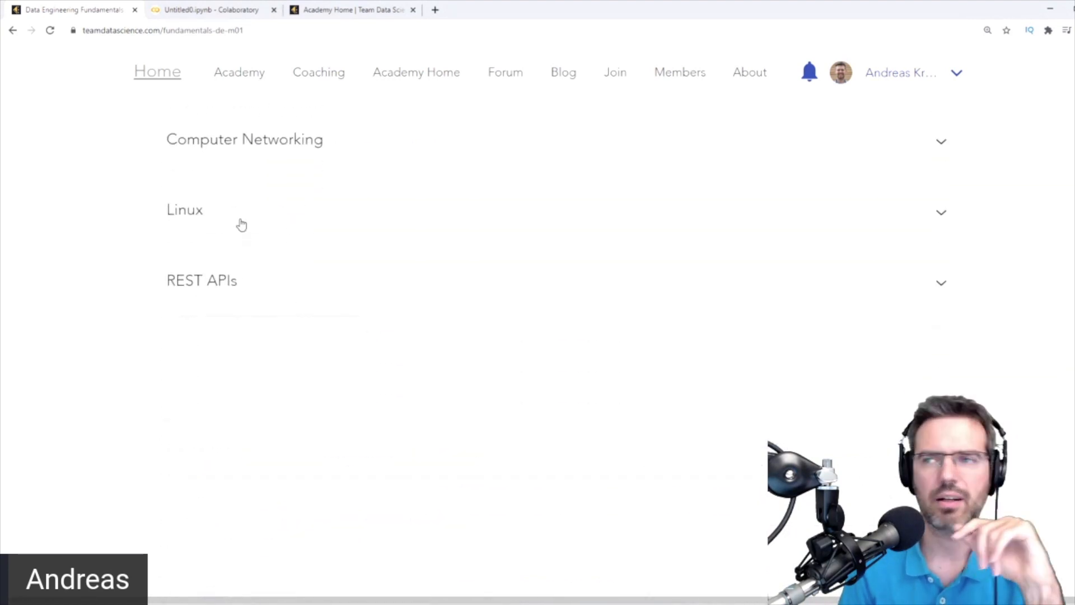
click(184, 209)
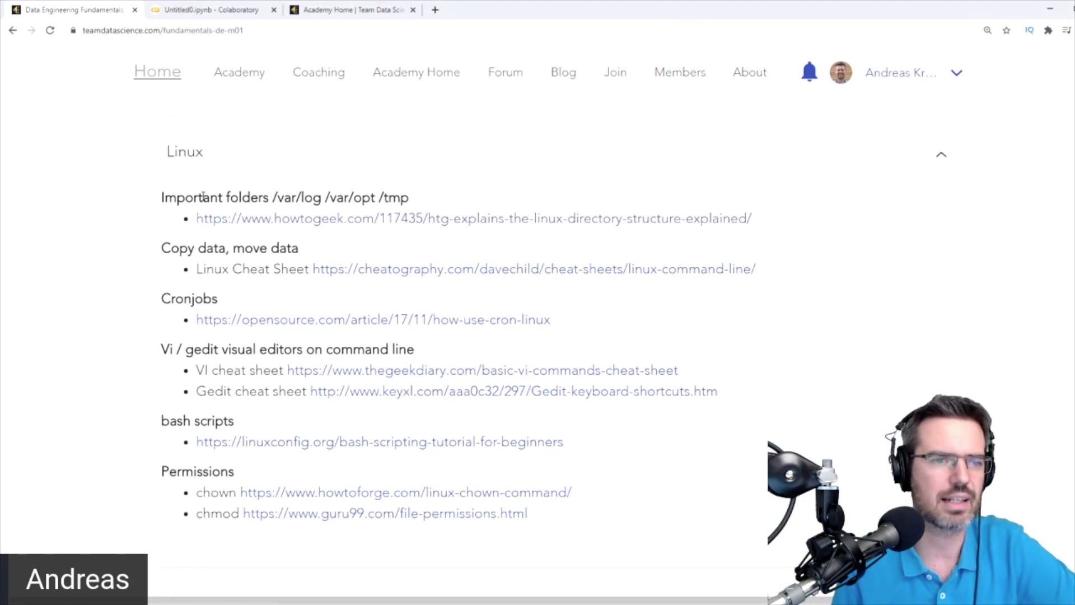
drag(204, 198, 388, 198)
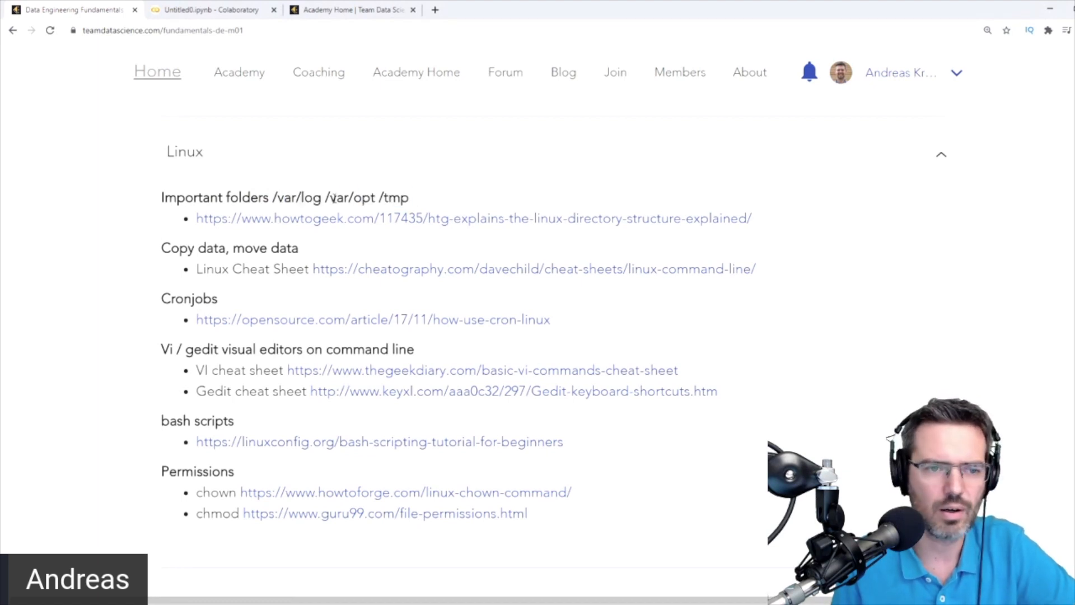
double_click(393, 198)
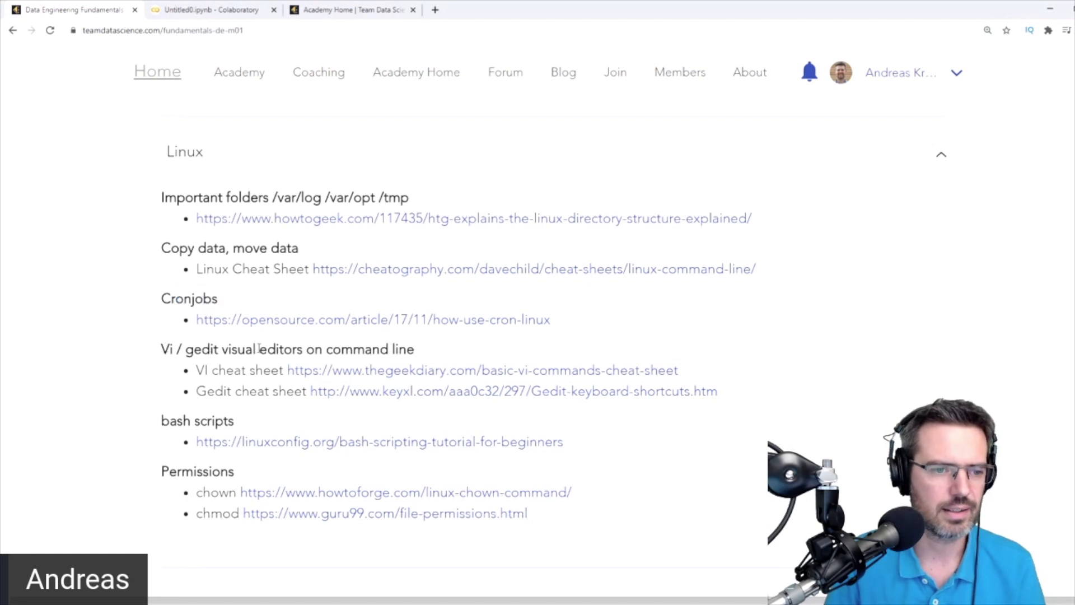
- Highlight the Vi / gedit visual editors heading and the word 'chown'
drag(175, 421, 225, 421)
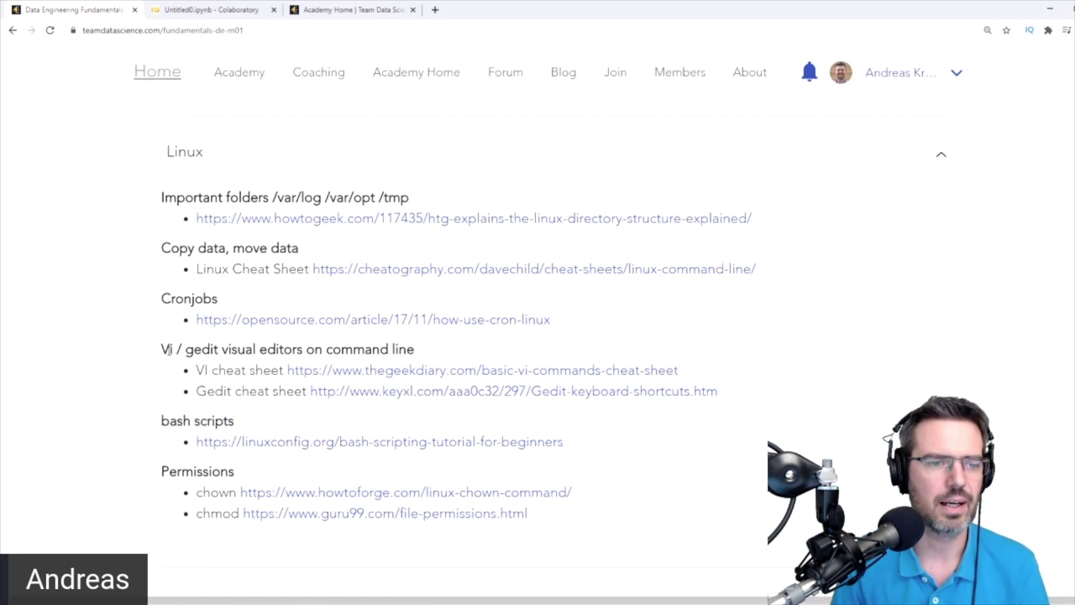
drag(171, 349, 409, 349)
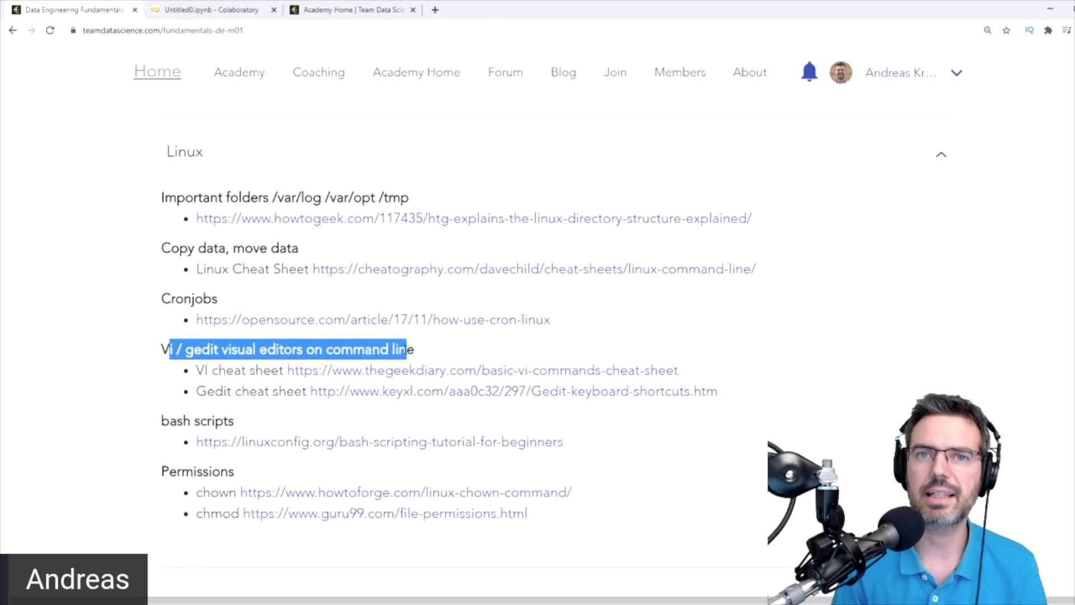
mouse_move(377, 364)
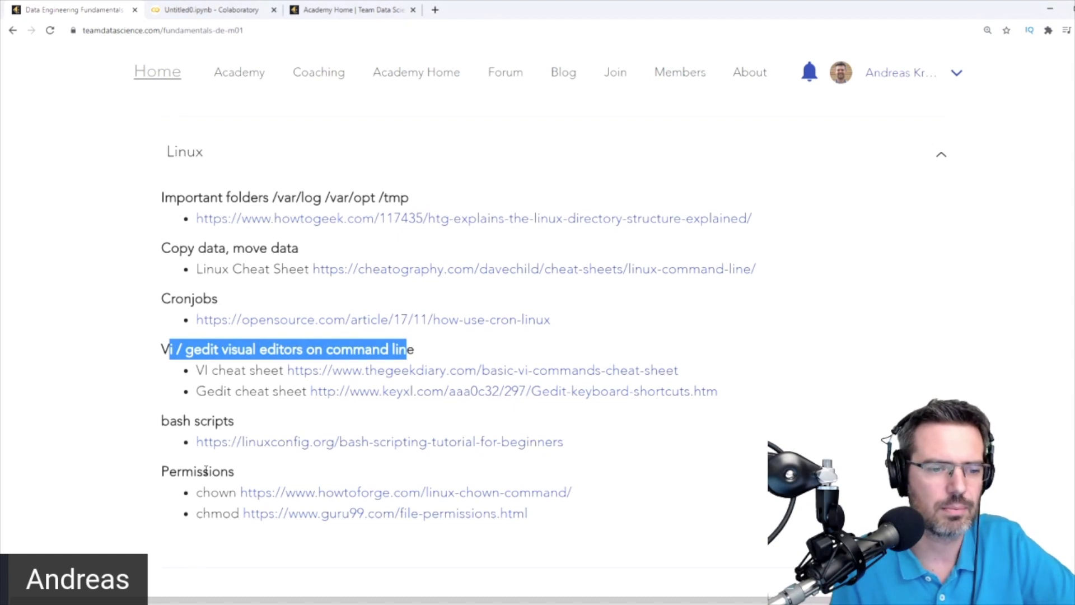
scroll(down, 3)
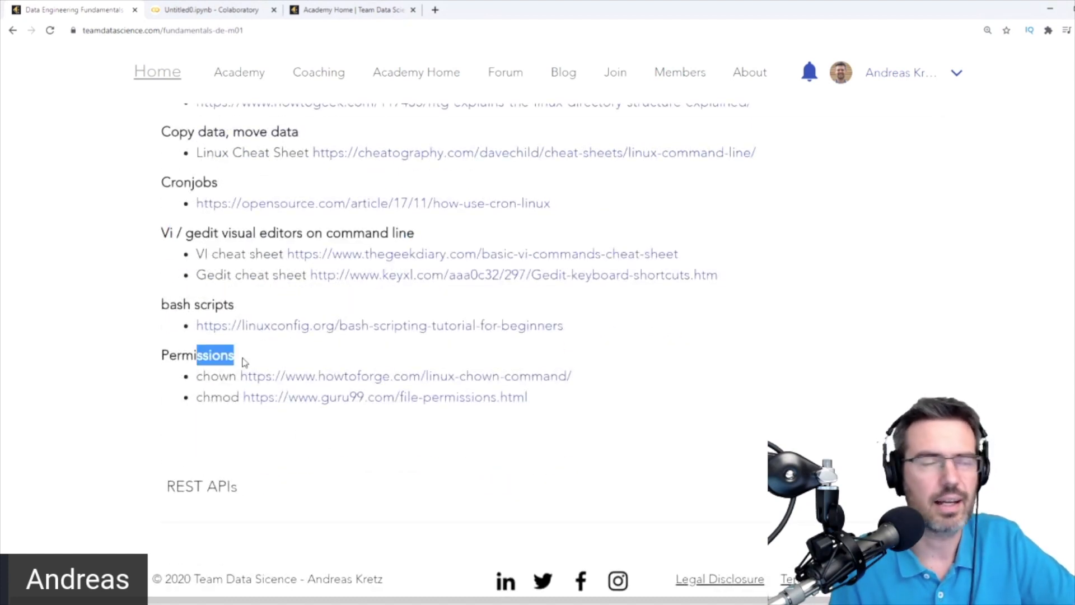
mouse_move(264, 417)
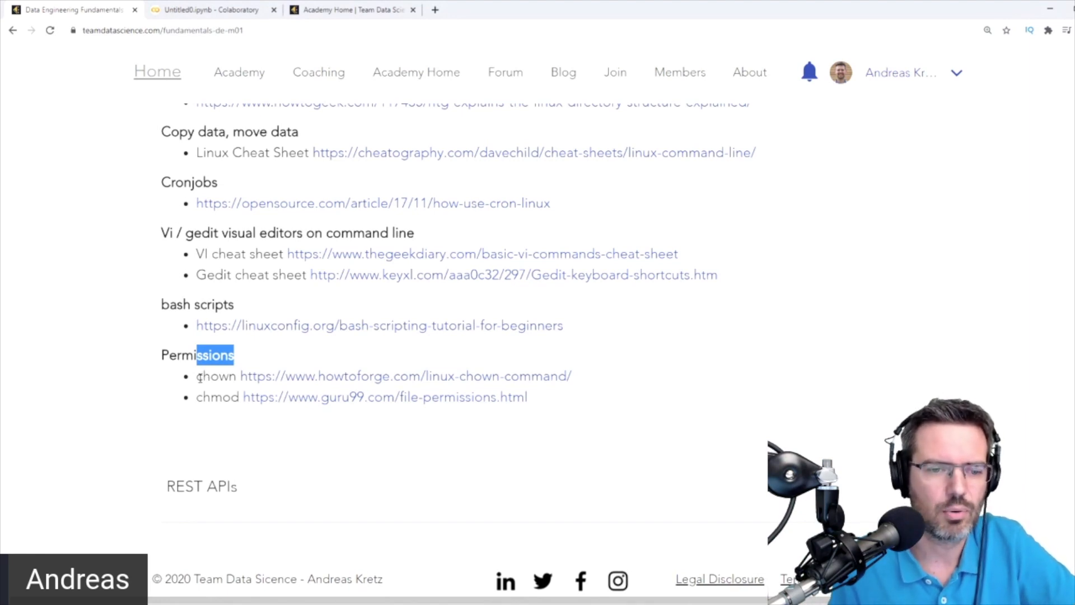
double_click(217, 397)
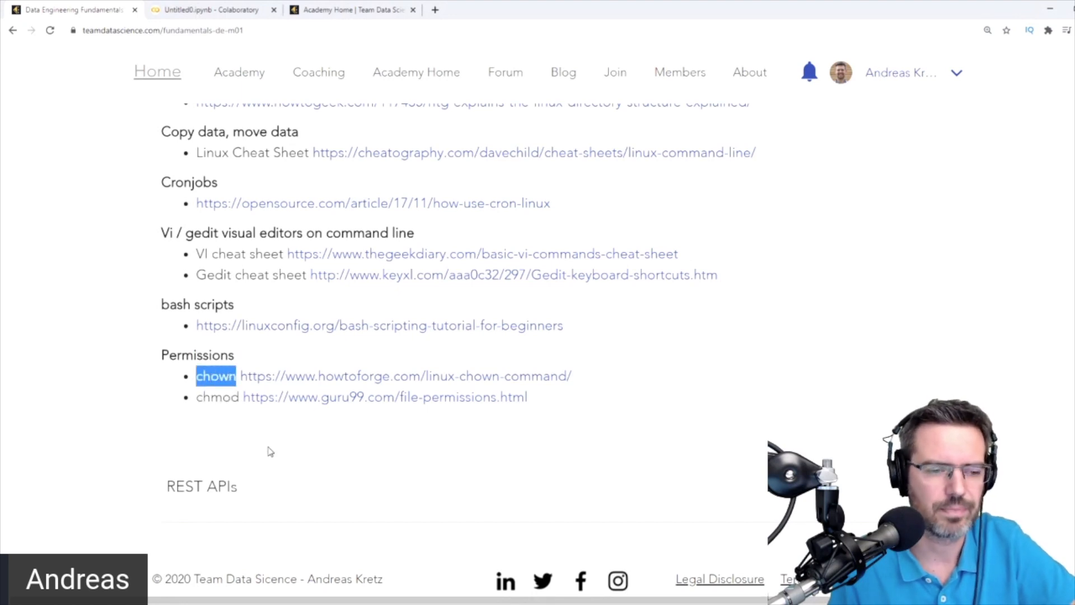
mouse_move(220, 410)
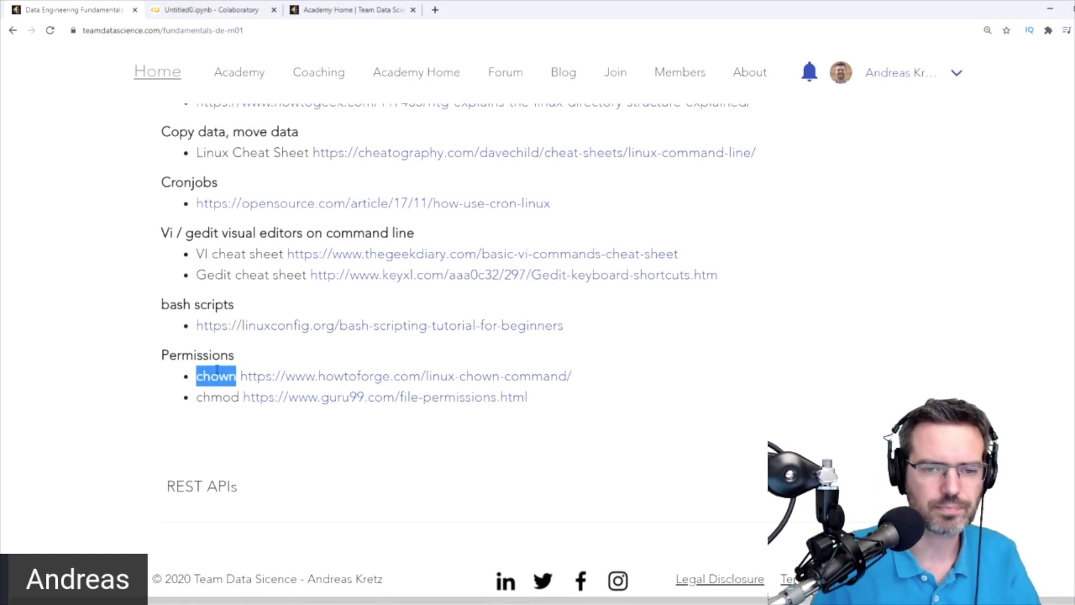
- Expand REST APIs to review its Google API design link, then scroll back up
scroll(down, 3)
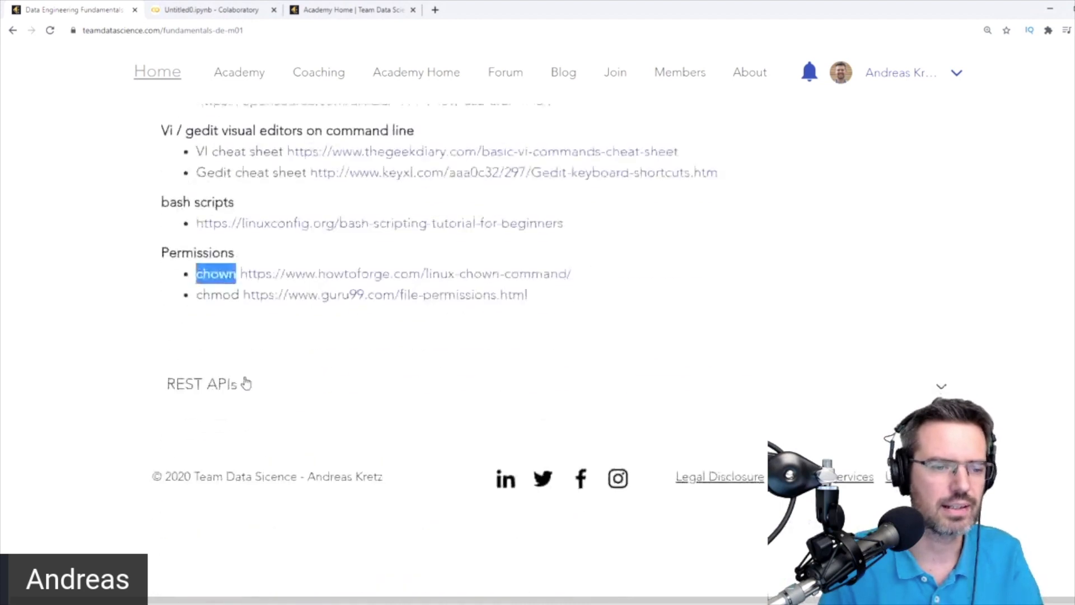
click(201, 384)
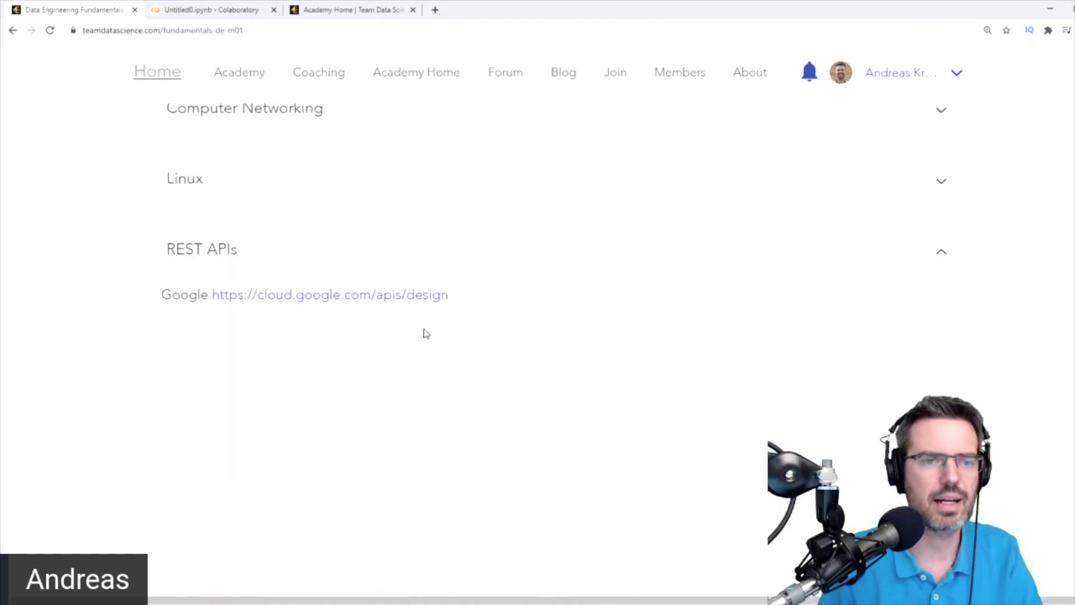
mouse_move(348, 288)
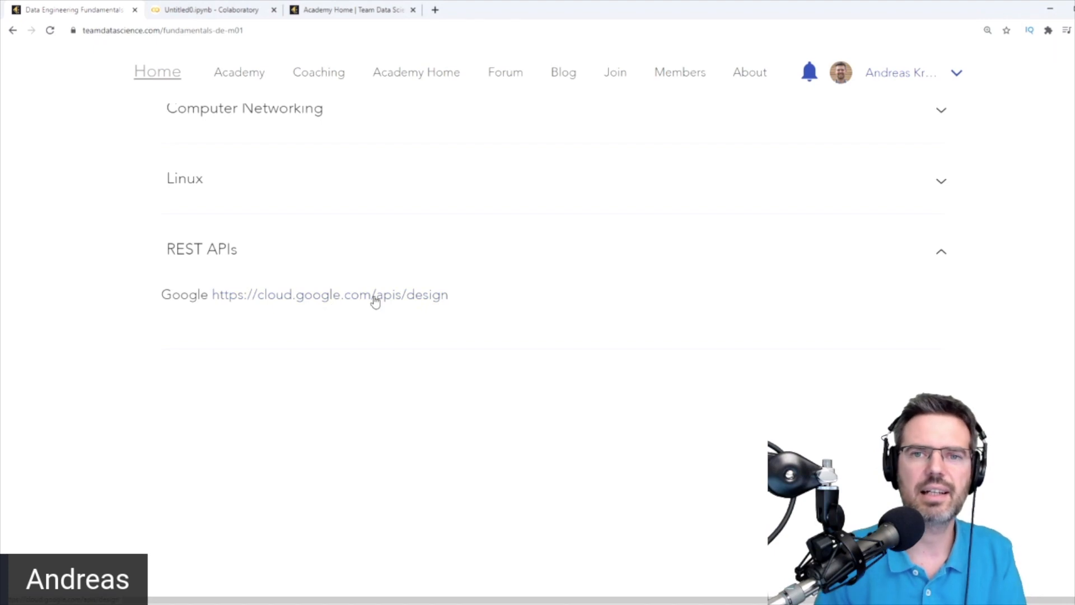
mouse_move(293, 304)
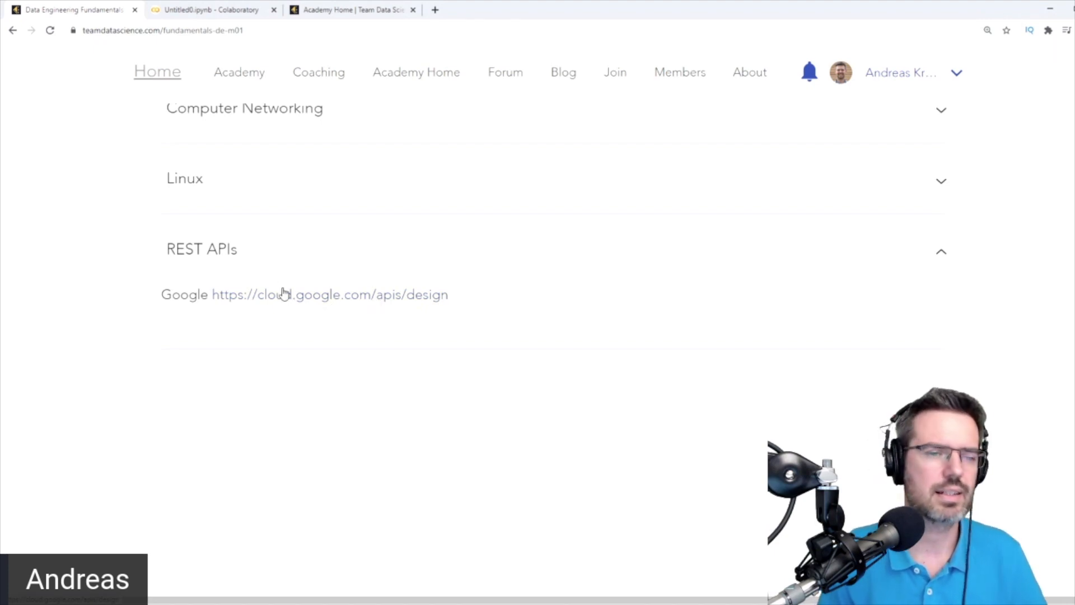
scroll(up, 3)
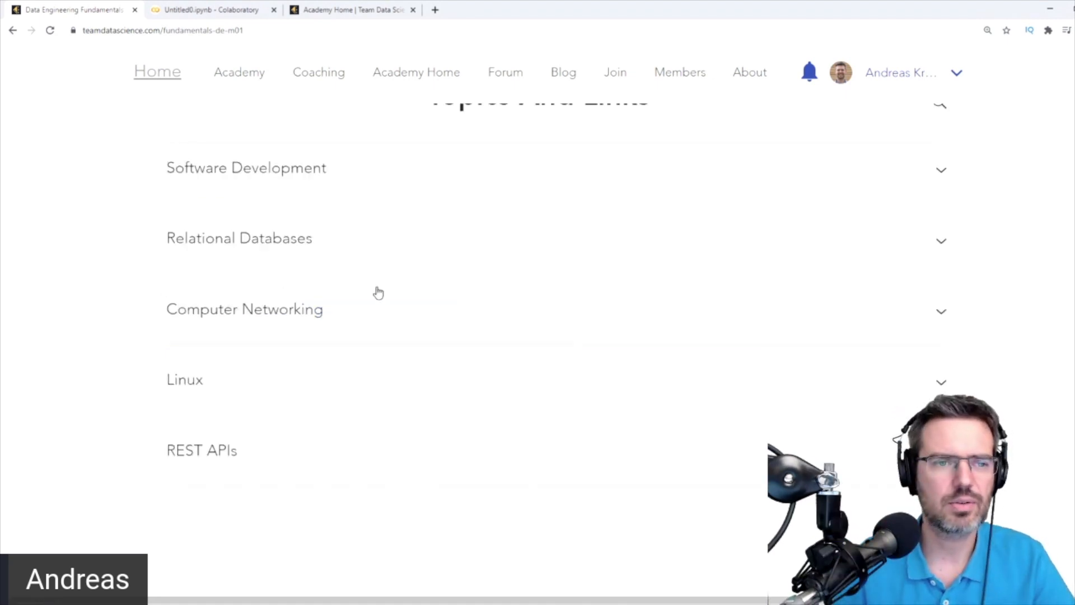
mouse_move(334, 165)
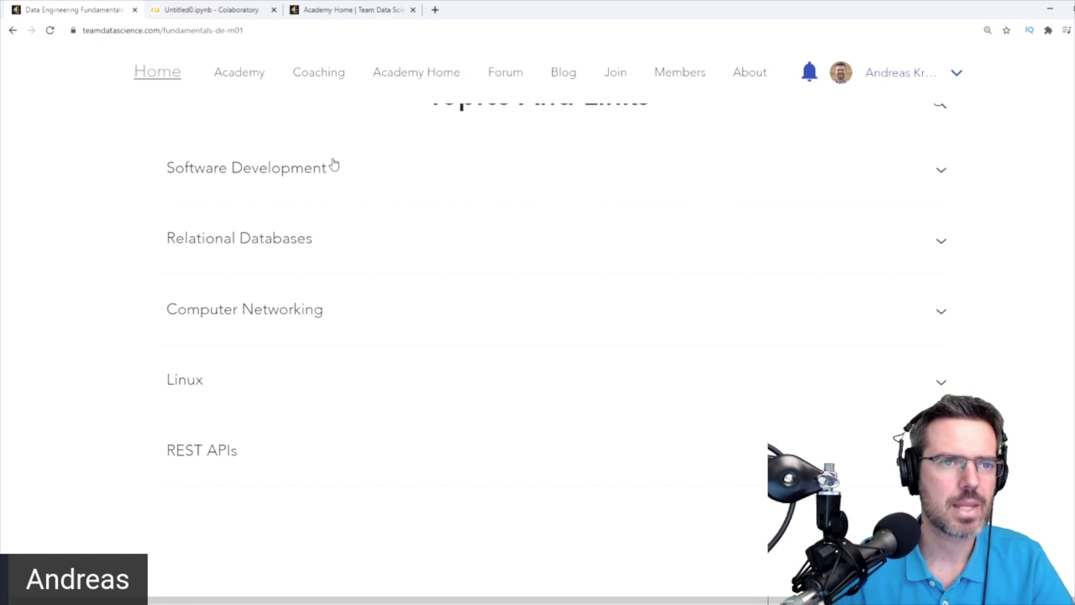
mouse_move(356, 182)
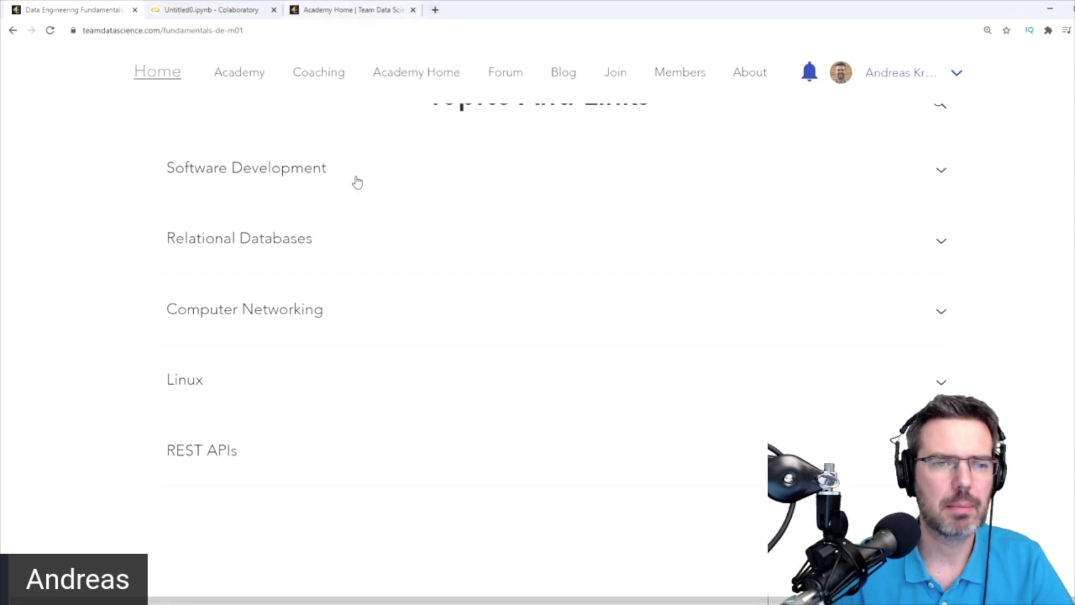